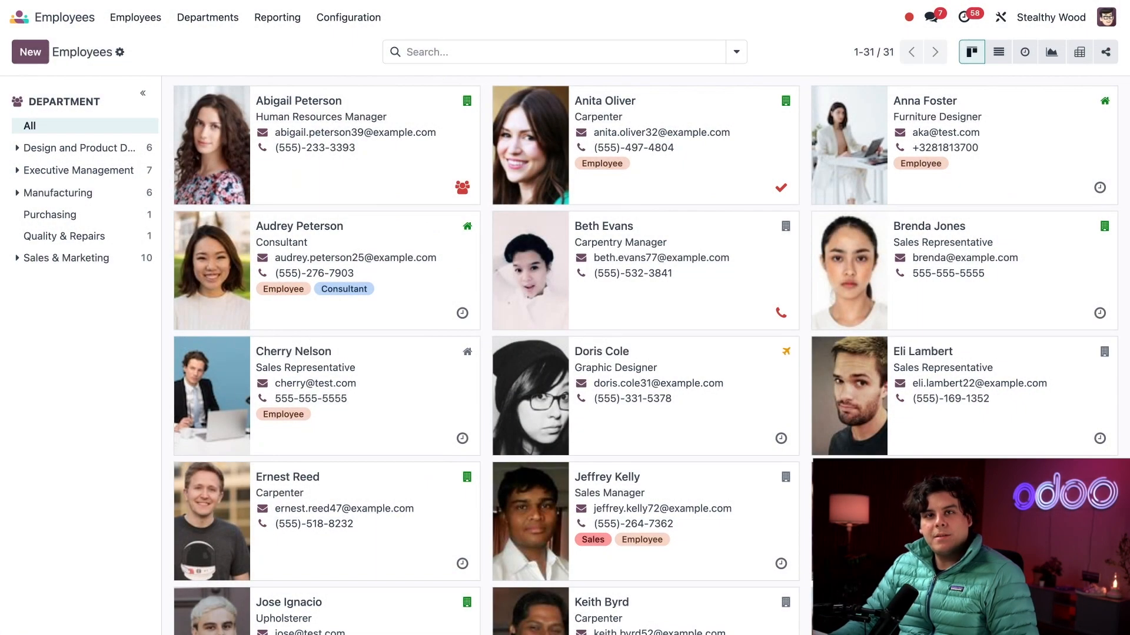
mouse_move(755, 113)
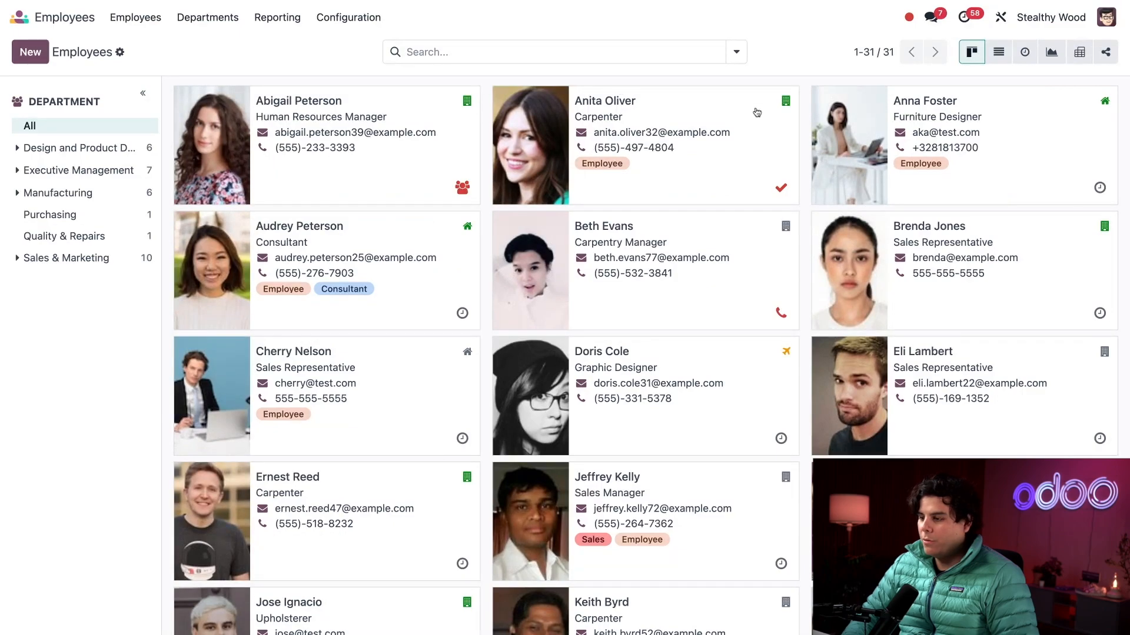
mouse_move(795, 75)
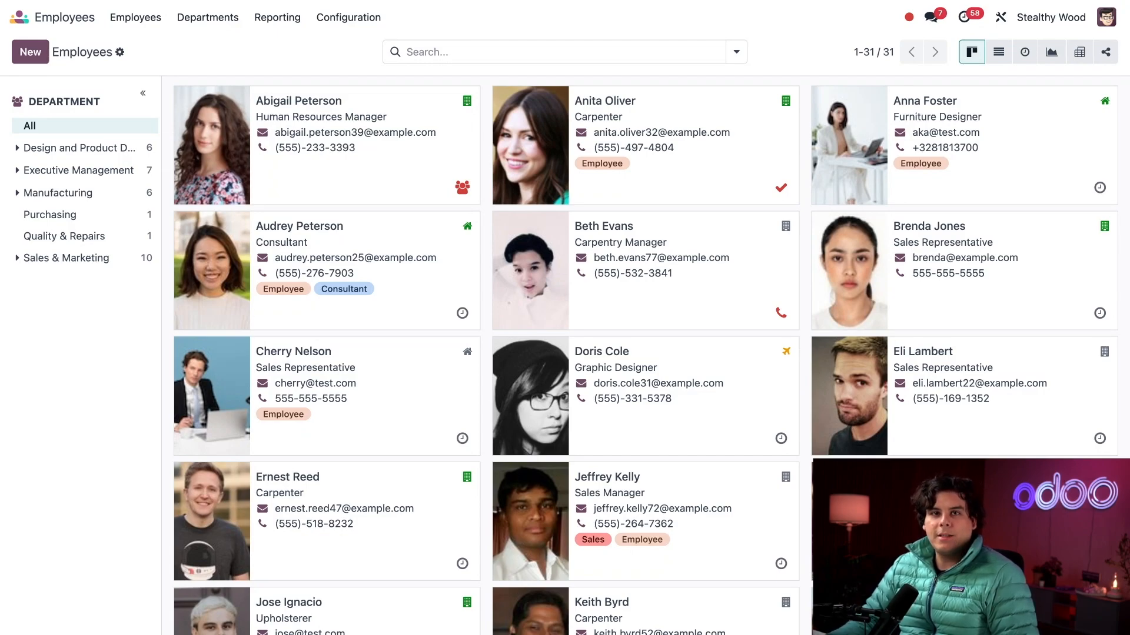
Reach the Employees Settings page via Configuration, showing presence and working-hours options
scroll(down, 3)
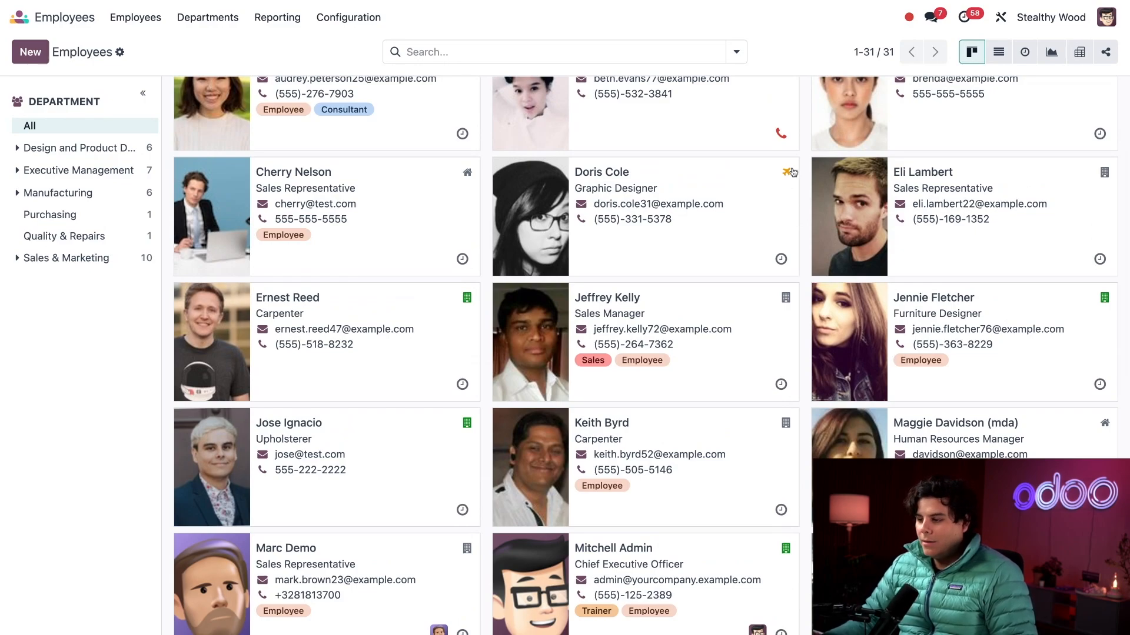
mouse_move(801, 178)
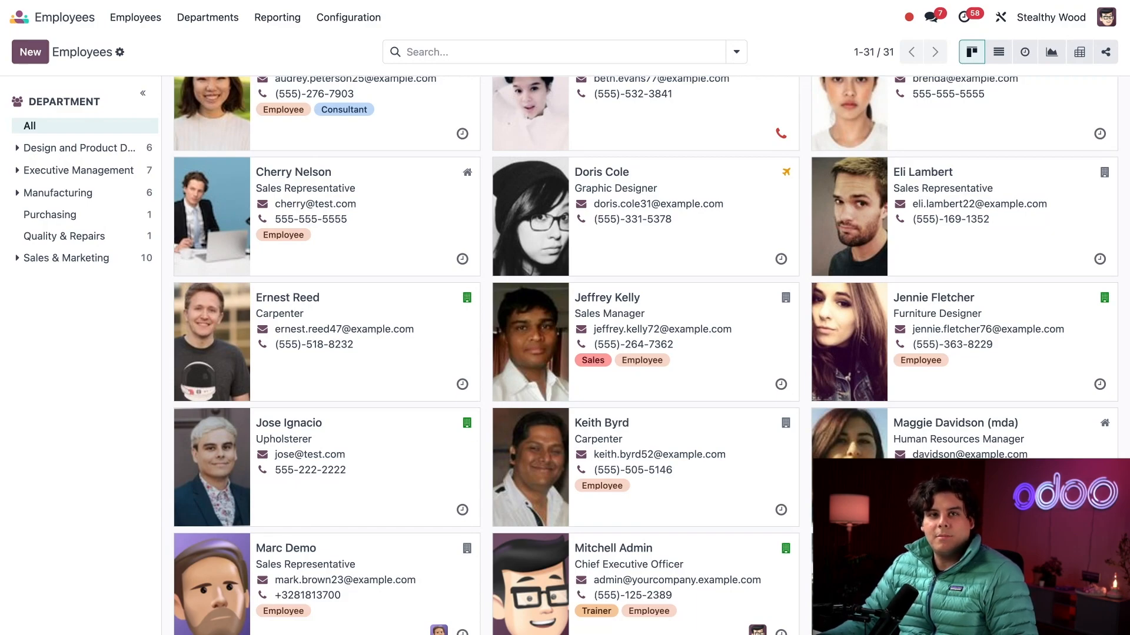
mouse_move(787, 299)
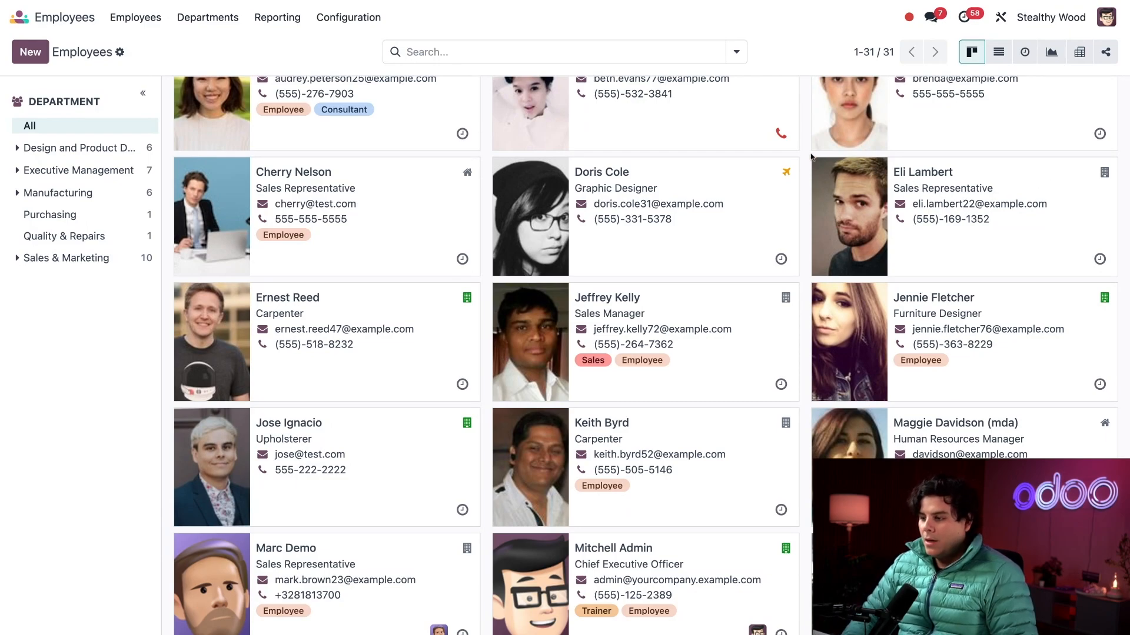
mouse_move(807, 156)
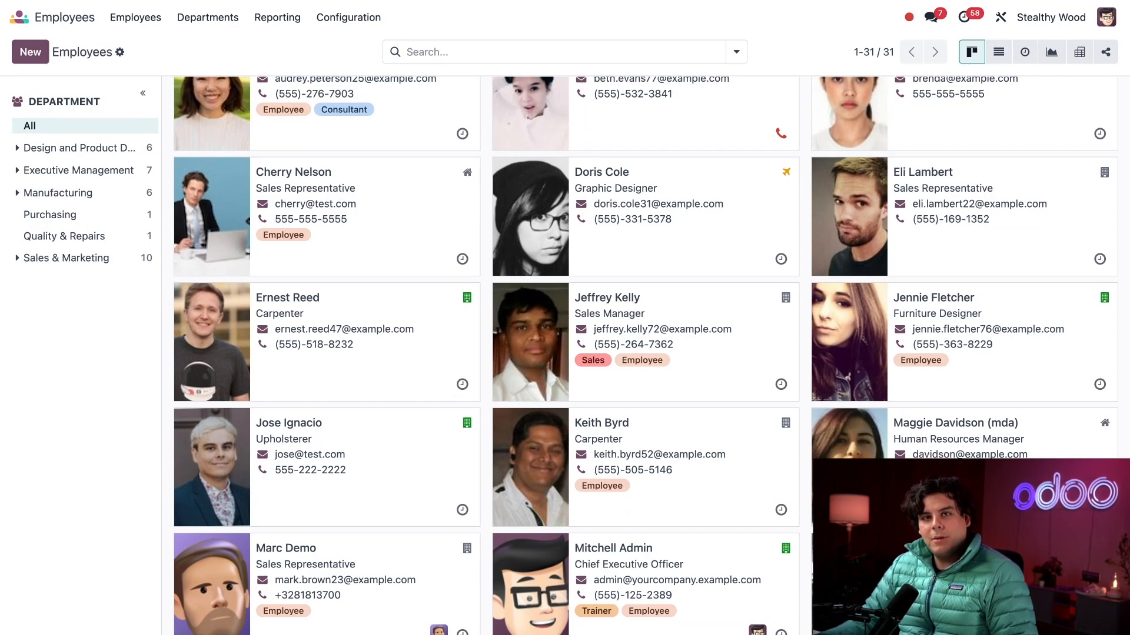
click(349, 16)
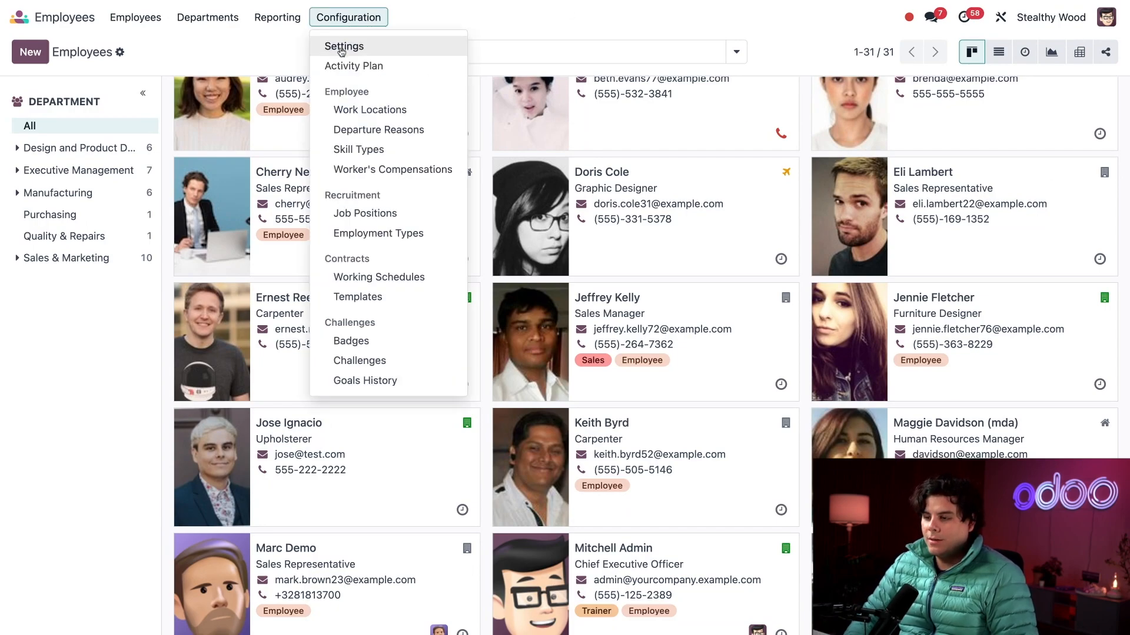
click(344, 46)
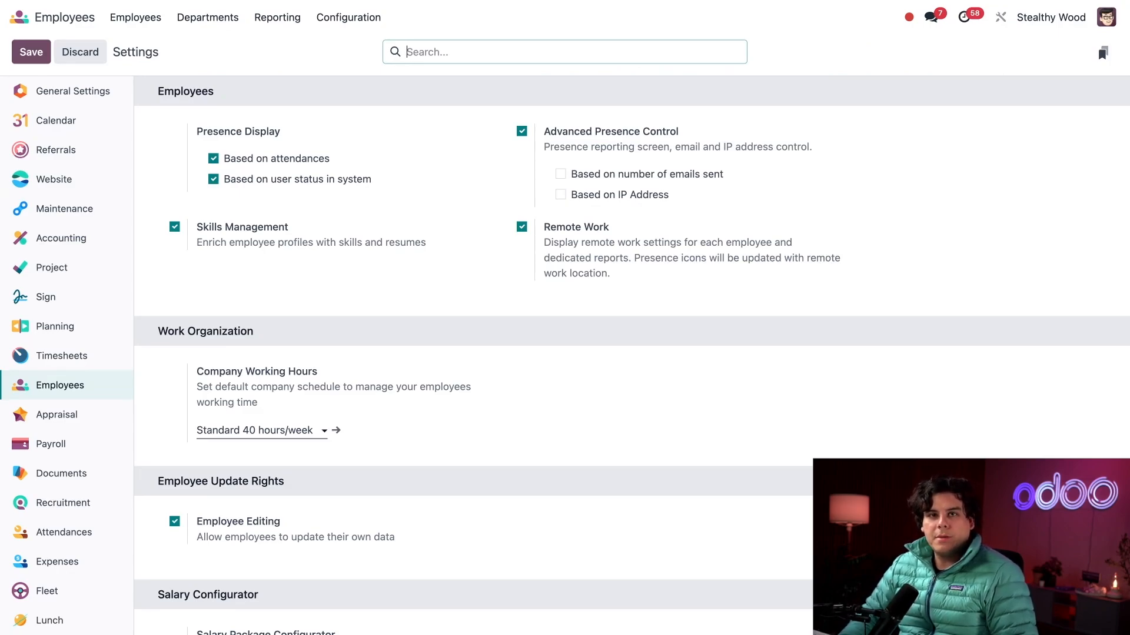
mouse_move(353, 170)
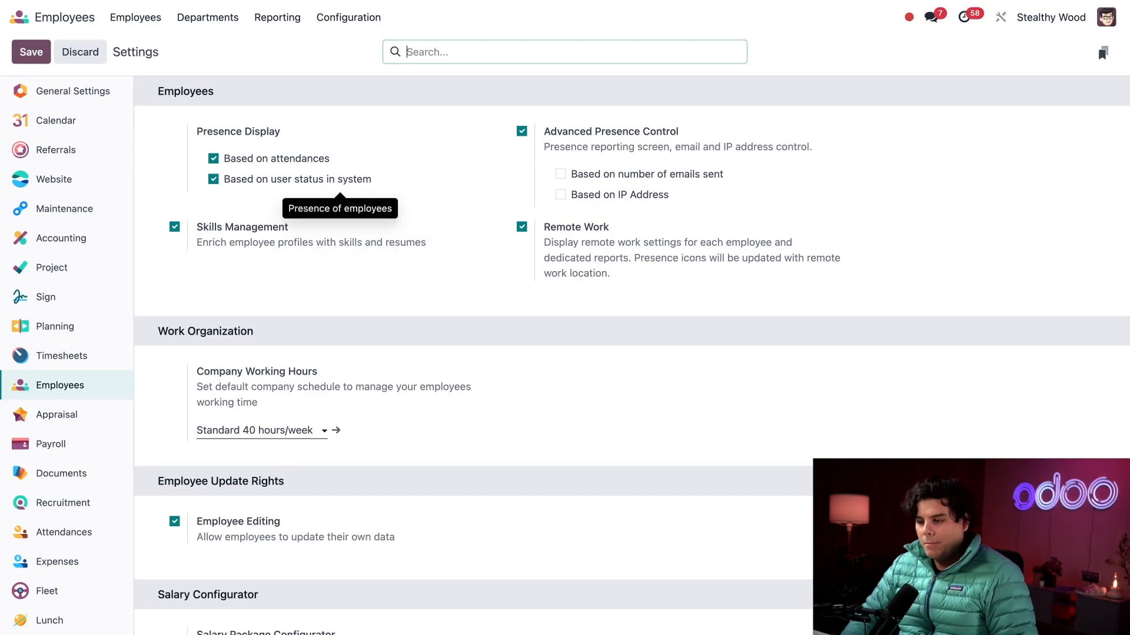
mouse_move(347, 181)
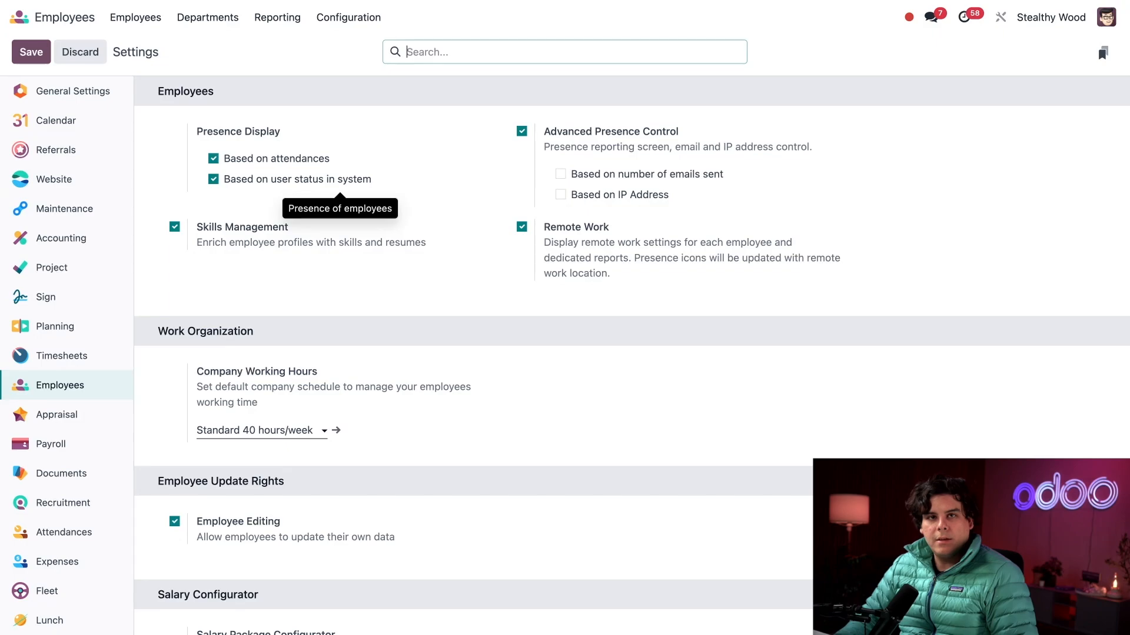
mouse_move(342, 163)
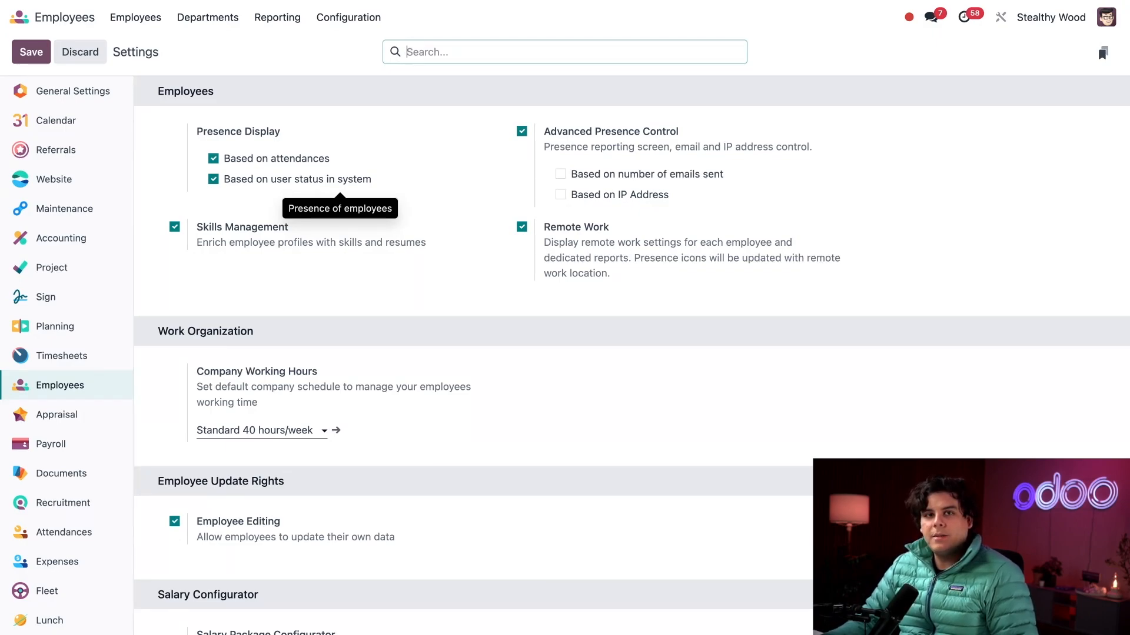
mouse_move(374, 178)
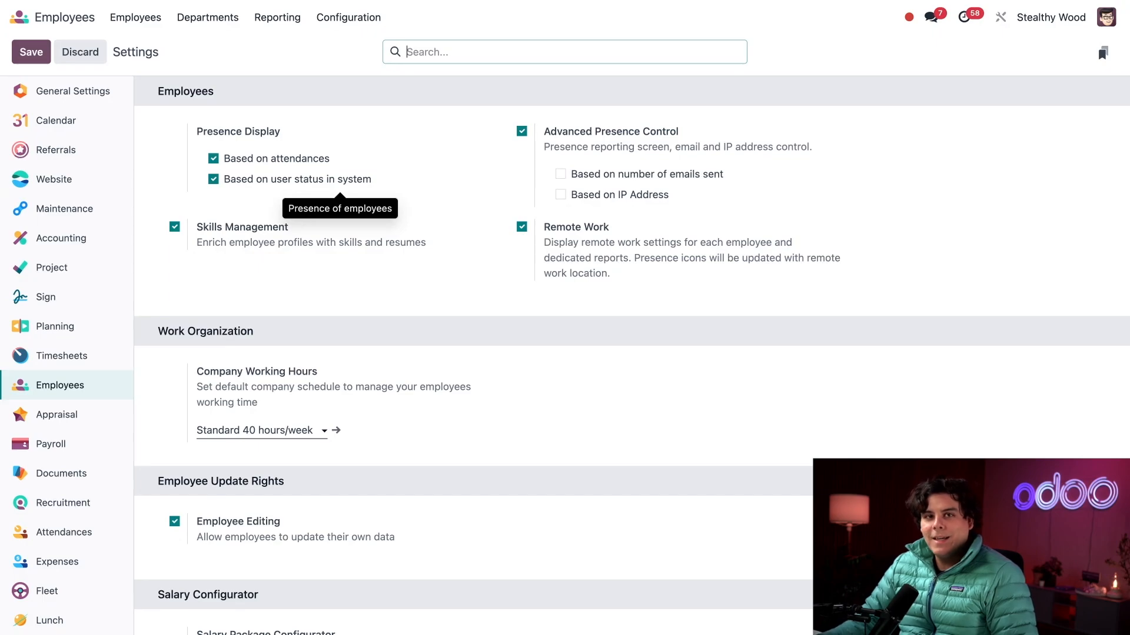
mouse_move(509, 127)
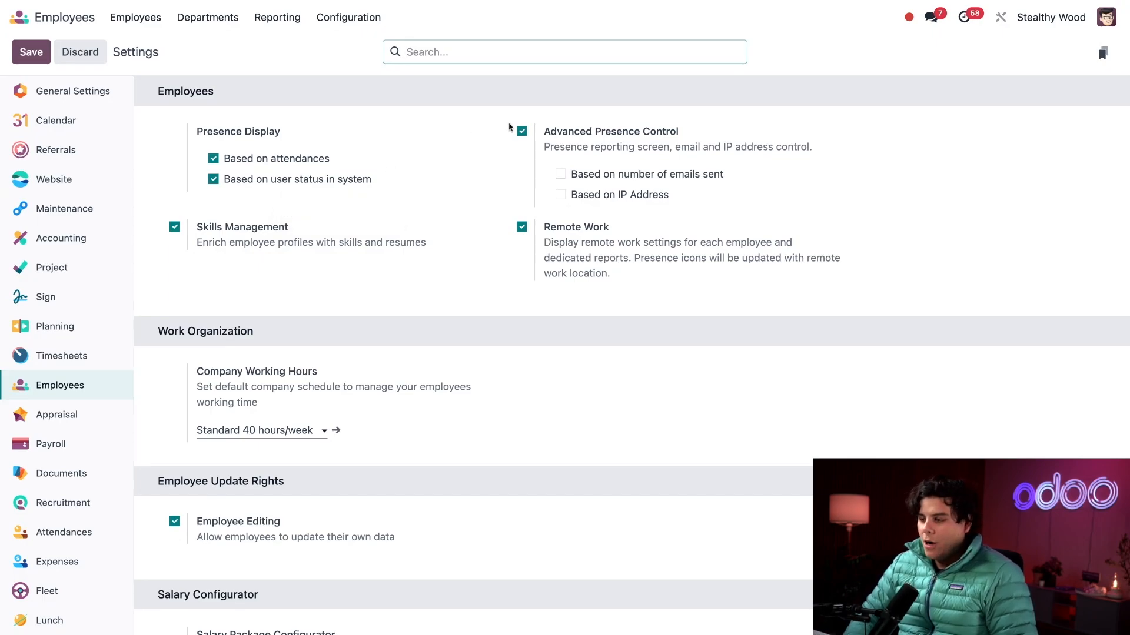
mouse_move(524, 160)
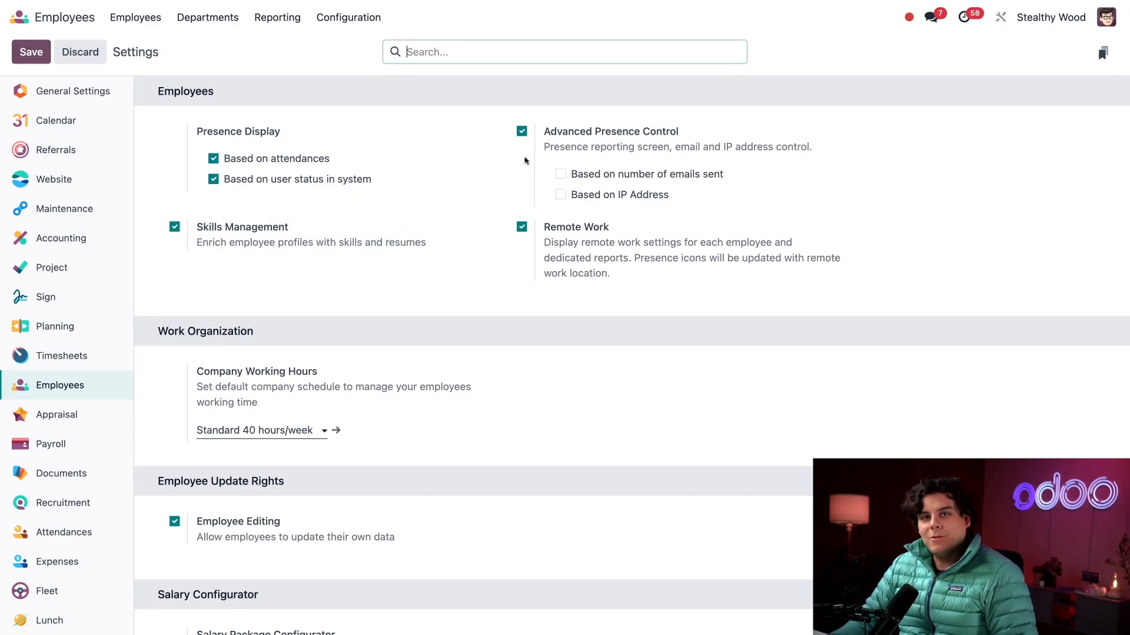
mouse_move(527, 161)
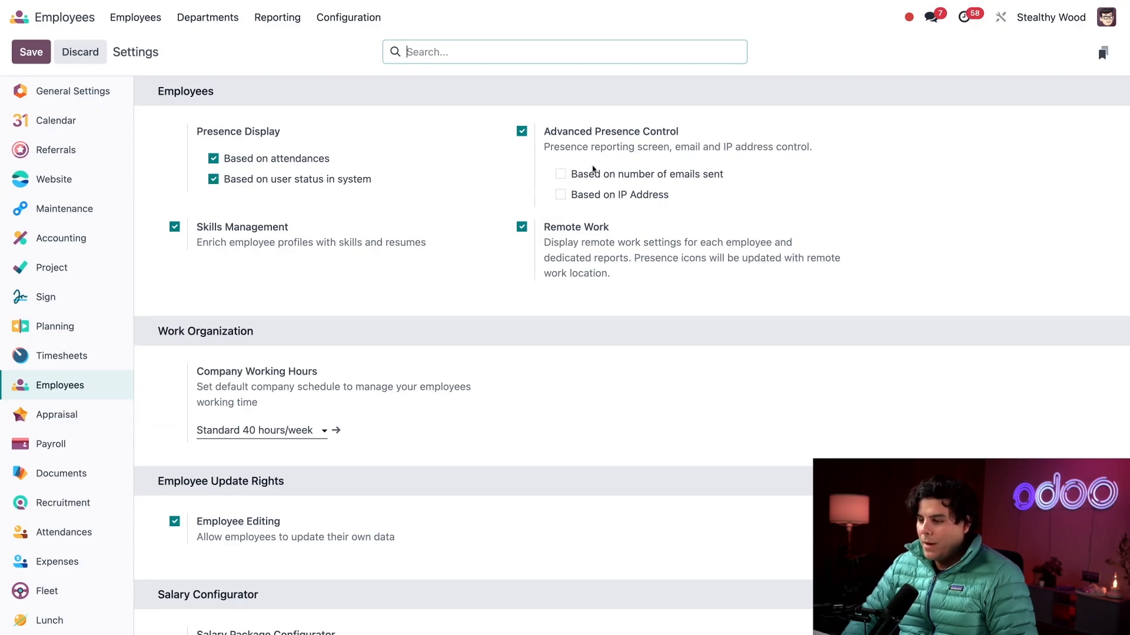
mouse_move(591, 174)
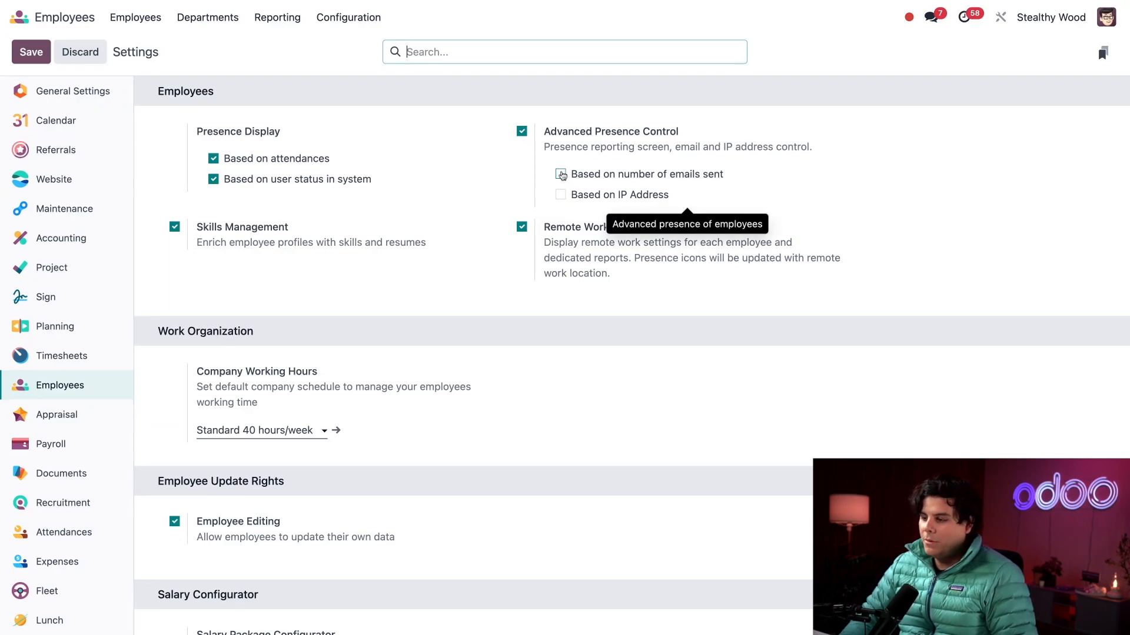
Enable presence based on number of emails sent, condition 1 sent email
click(560, 174)
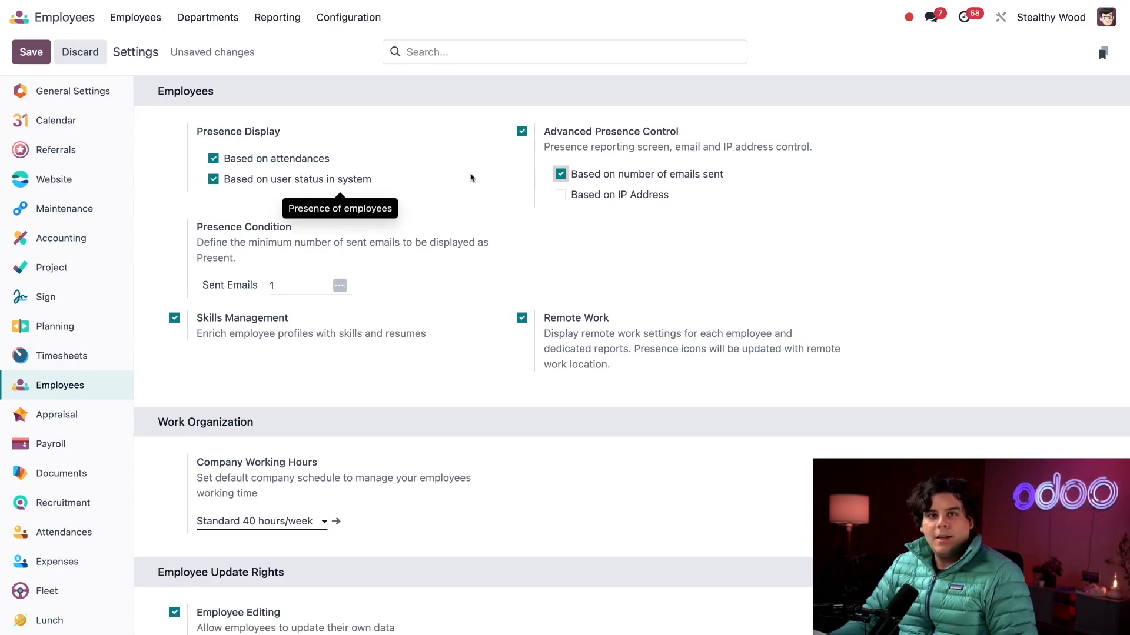
mouse_move(371, 280)
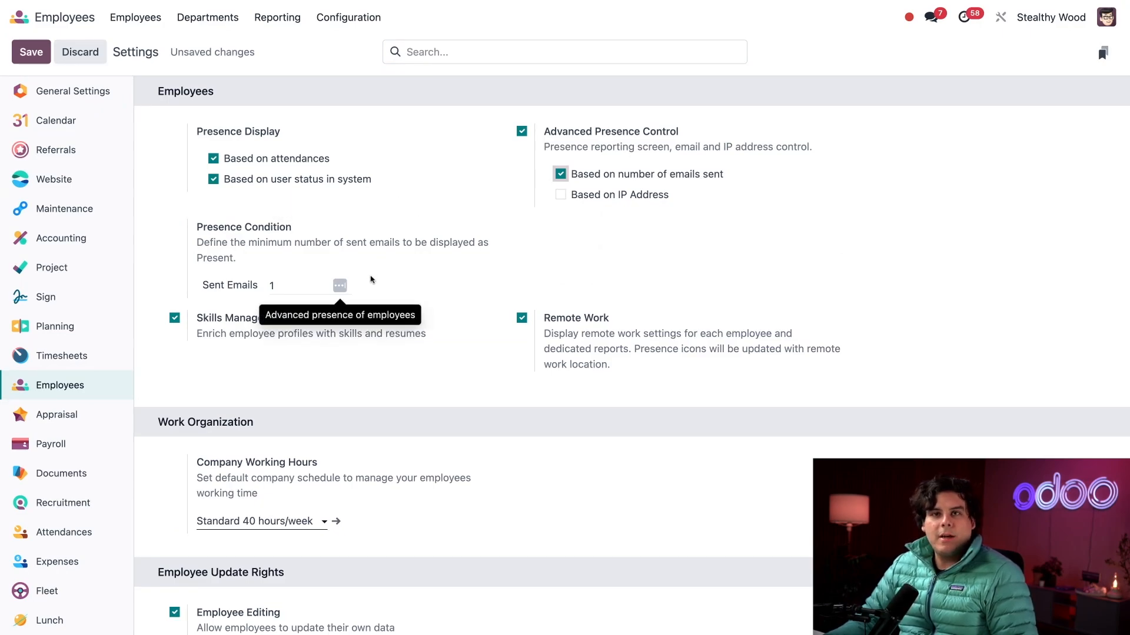
mouse_move(370, 280)
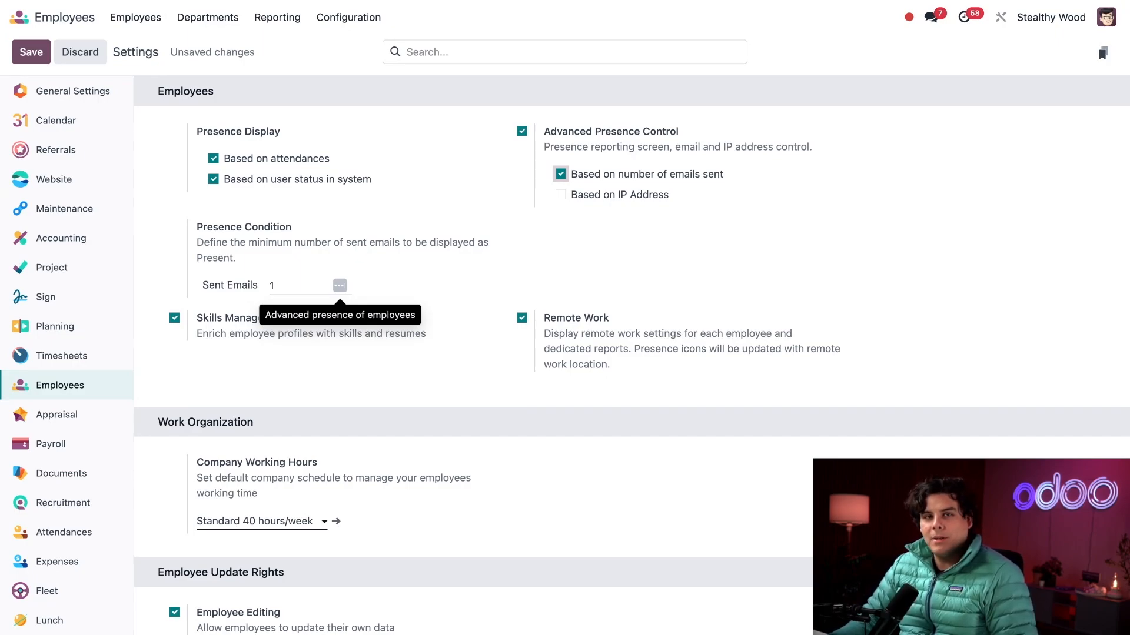
Switch presence control from sent emails to IP address, leaving the address list empty
click(560, 174)
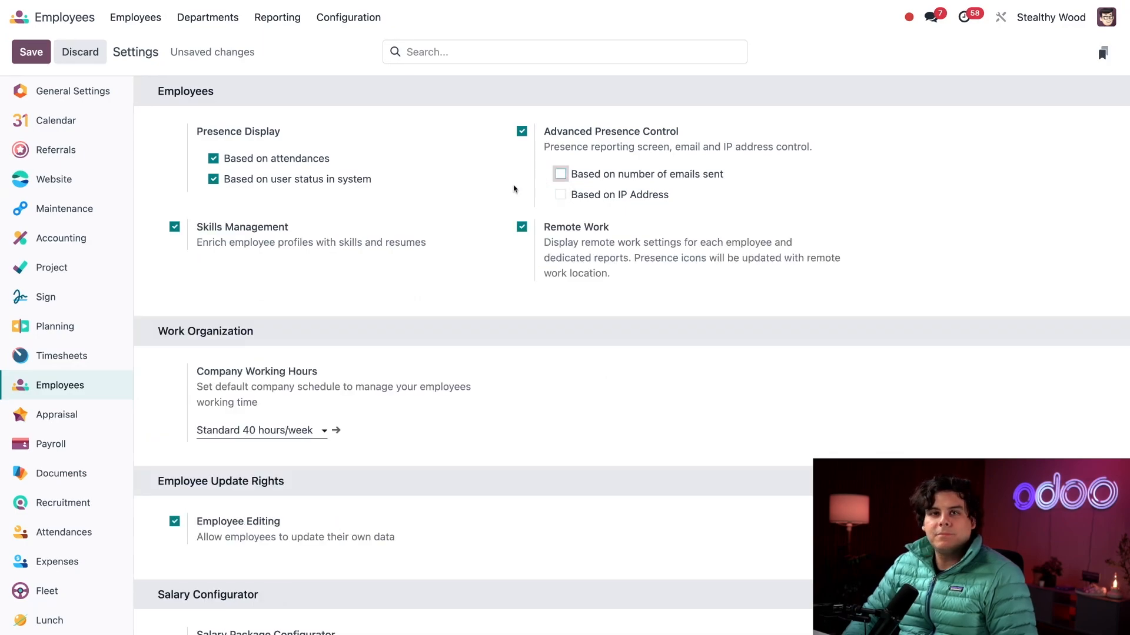
click(560, 194)
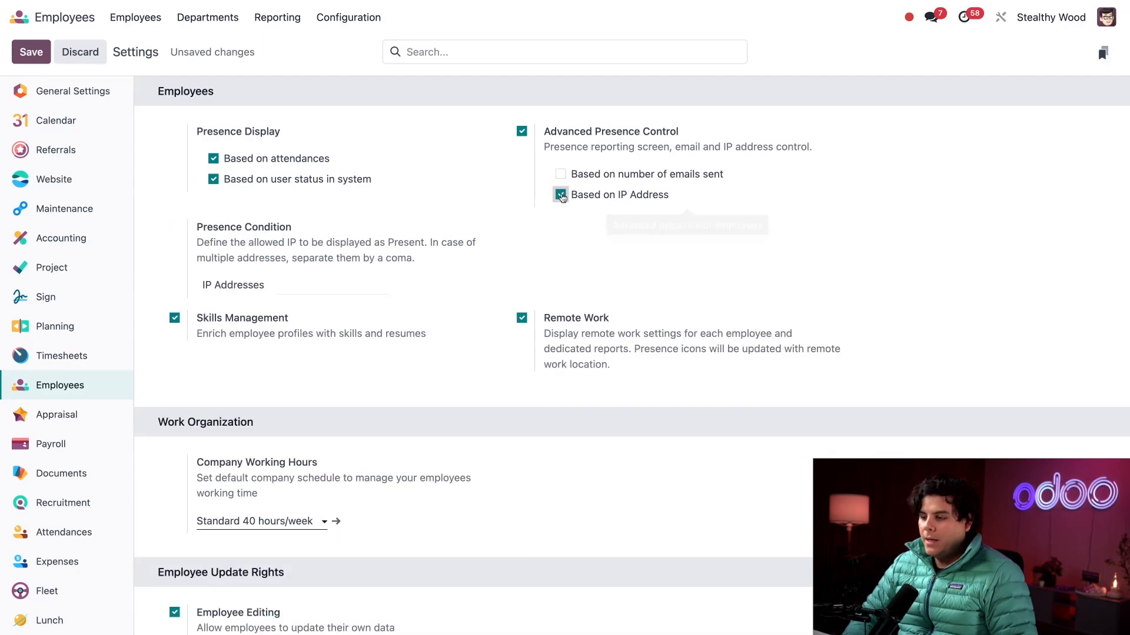
click(561, 194)
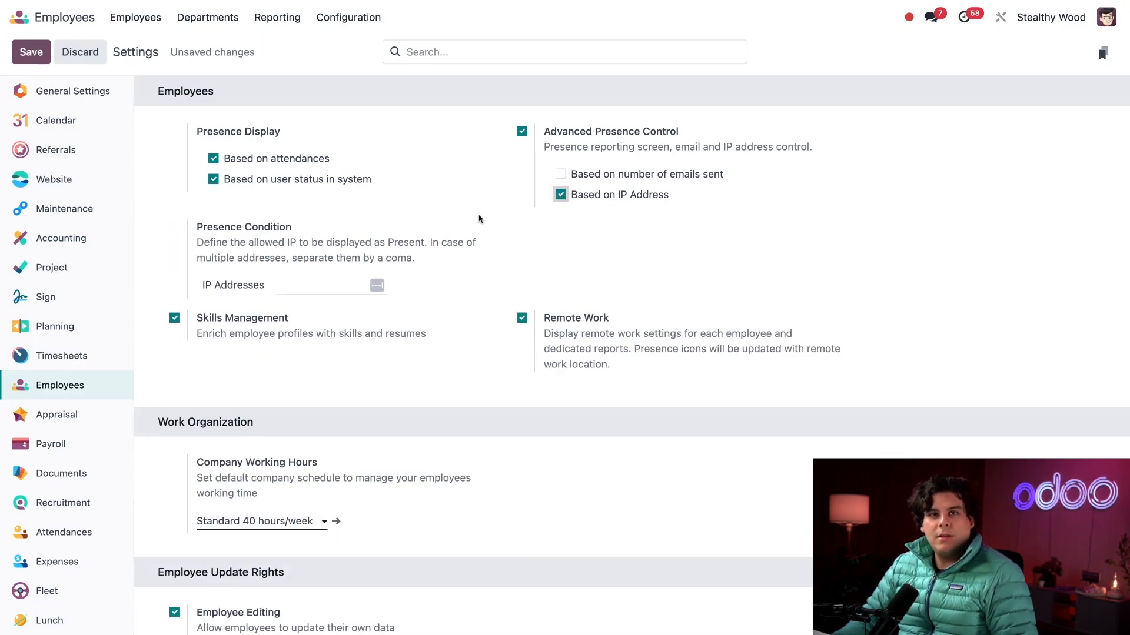
mouse_move(336, 282)
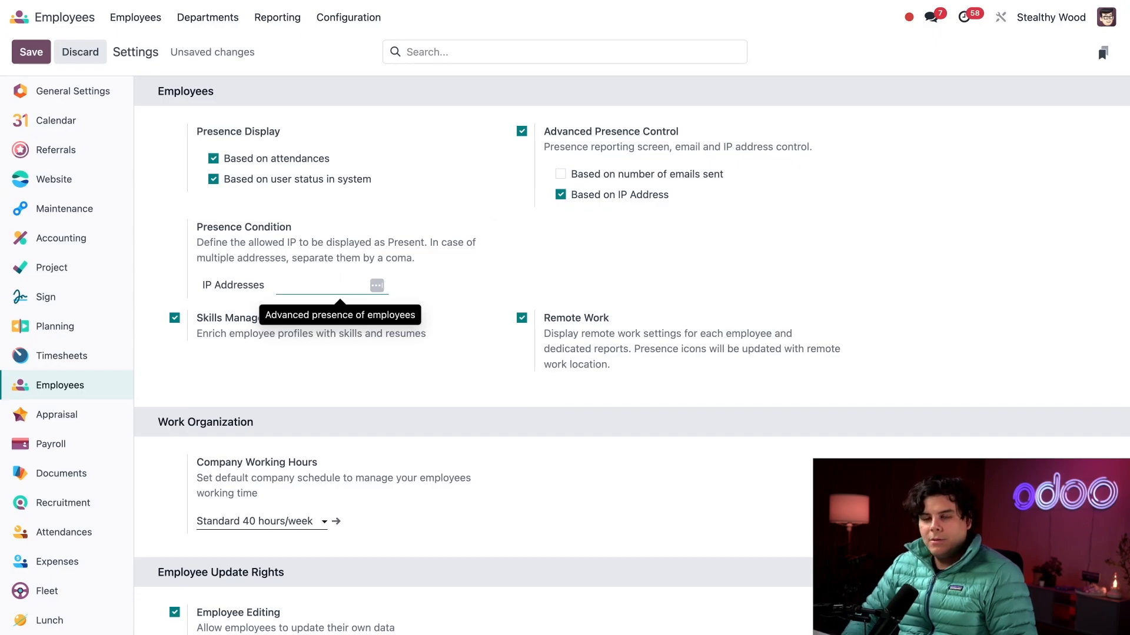
Enter allowed IP addresses 123.456.789 and a second address starting 555.5
text(123)
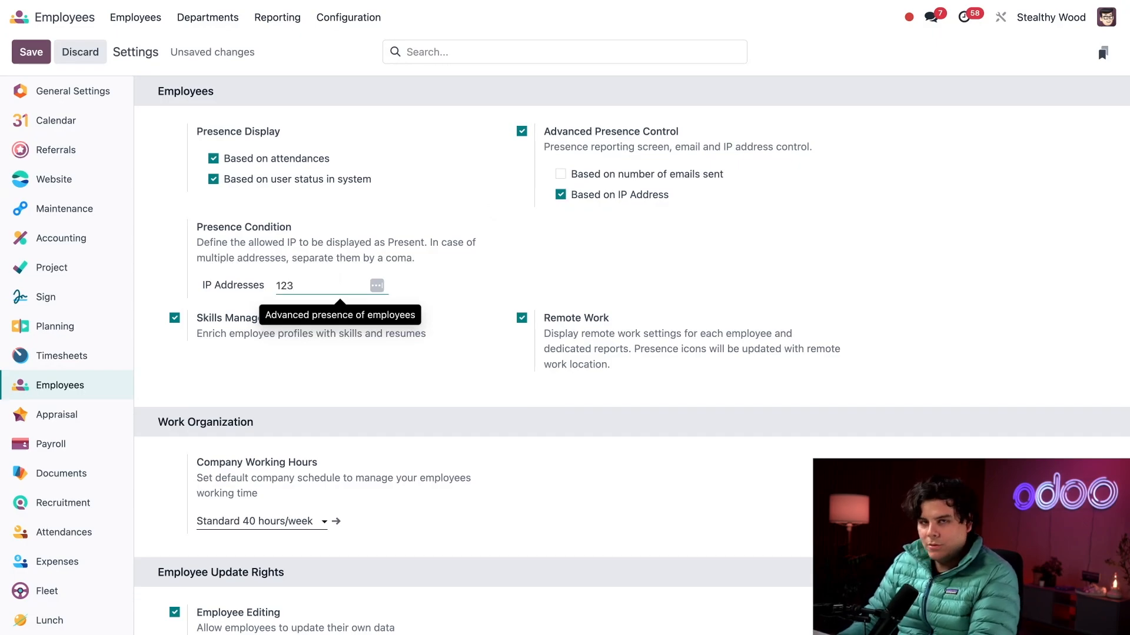
text(.456)
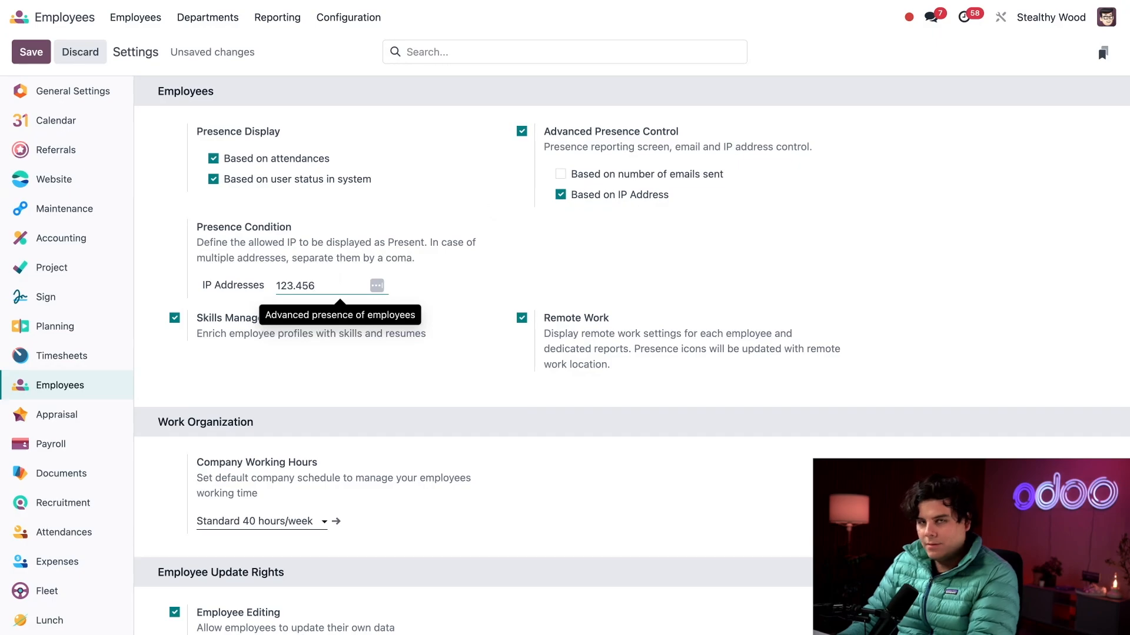
text(.789)
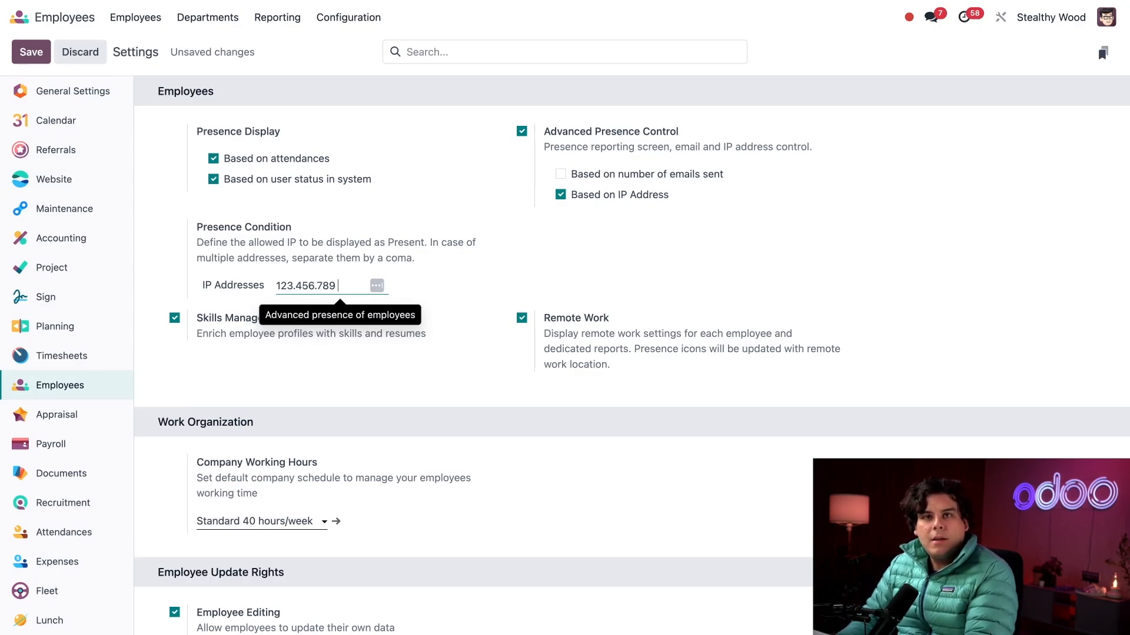
text(555.555)
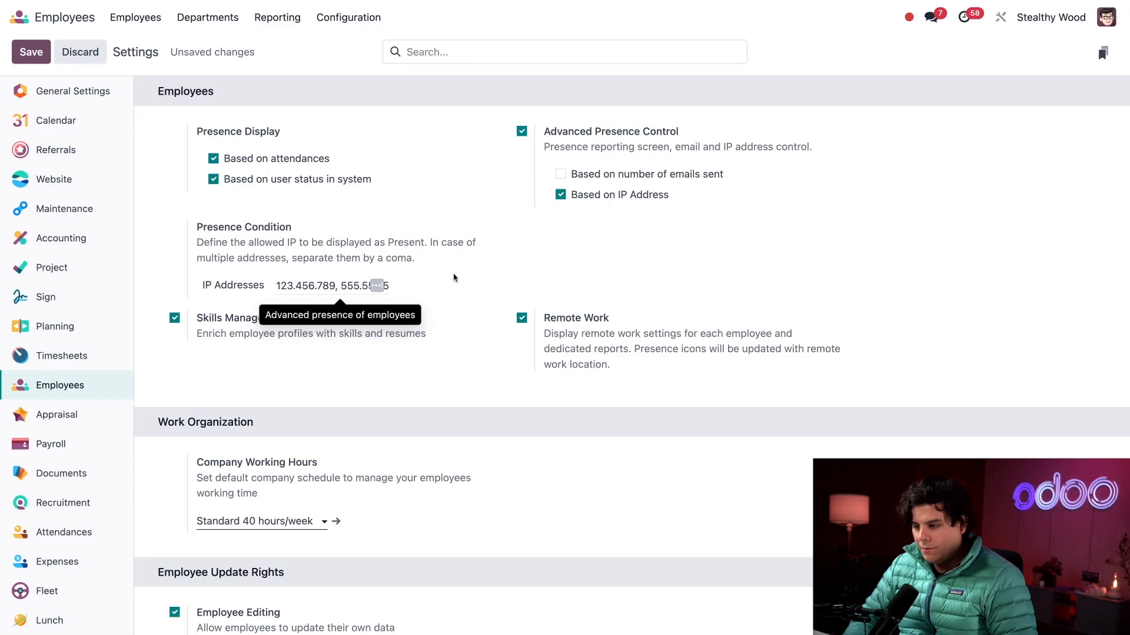
mouse_move(451, 261)
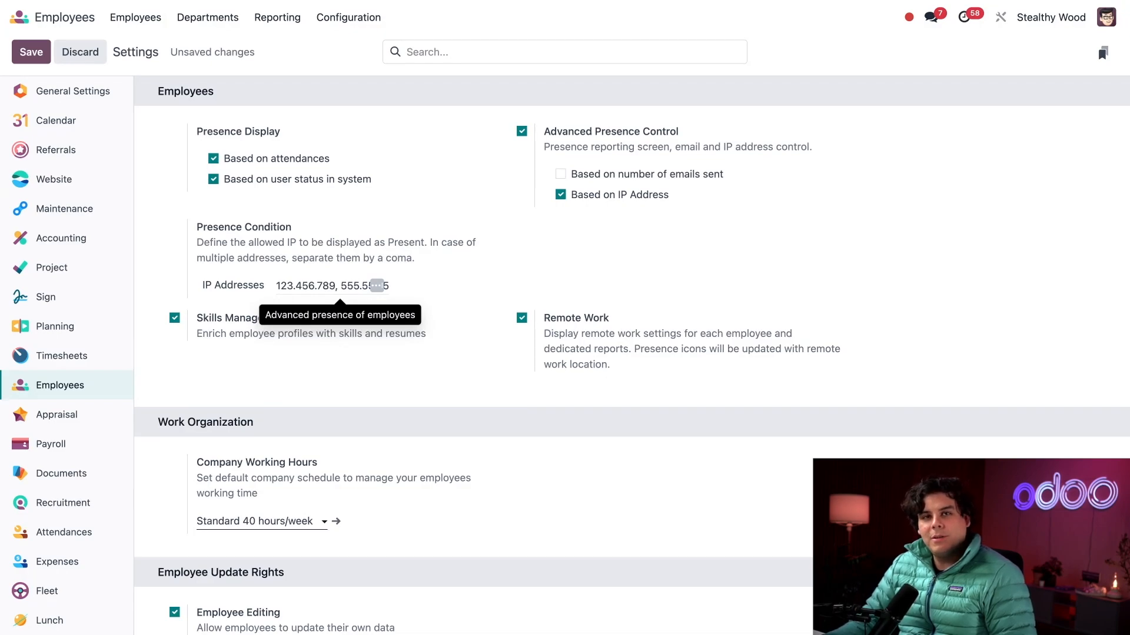
mouse_move(542, 319)
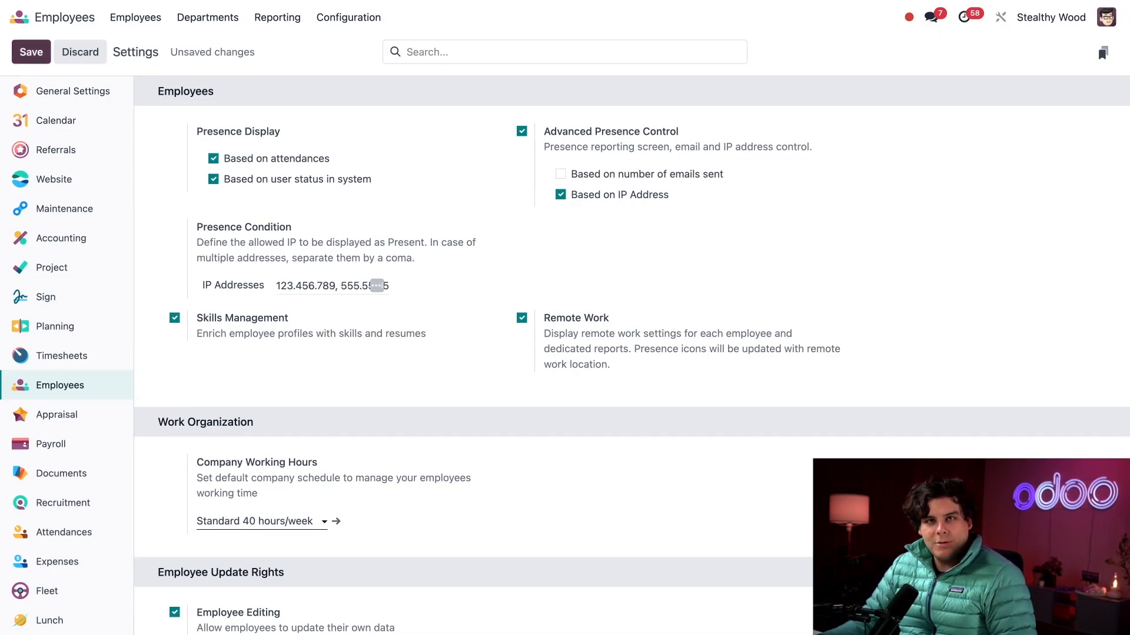
Save the presence configuration changes before returning to the directory
click(134, 18)
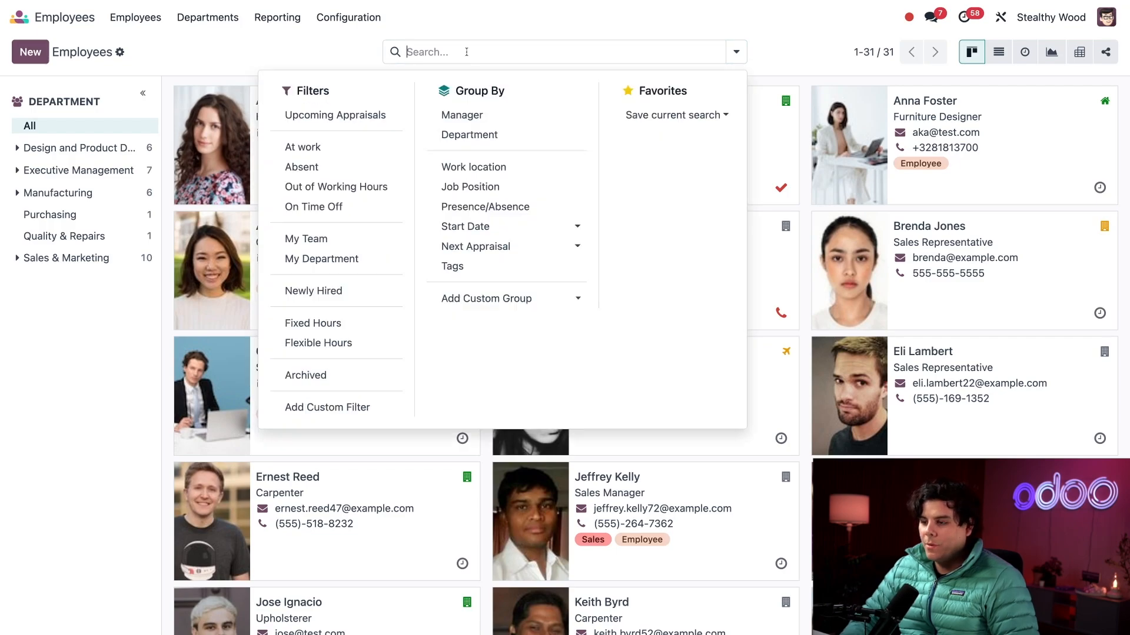
Filter to employees at work and group them by work location
click(302, 146)
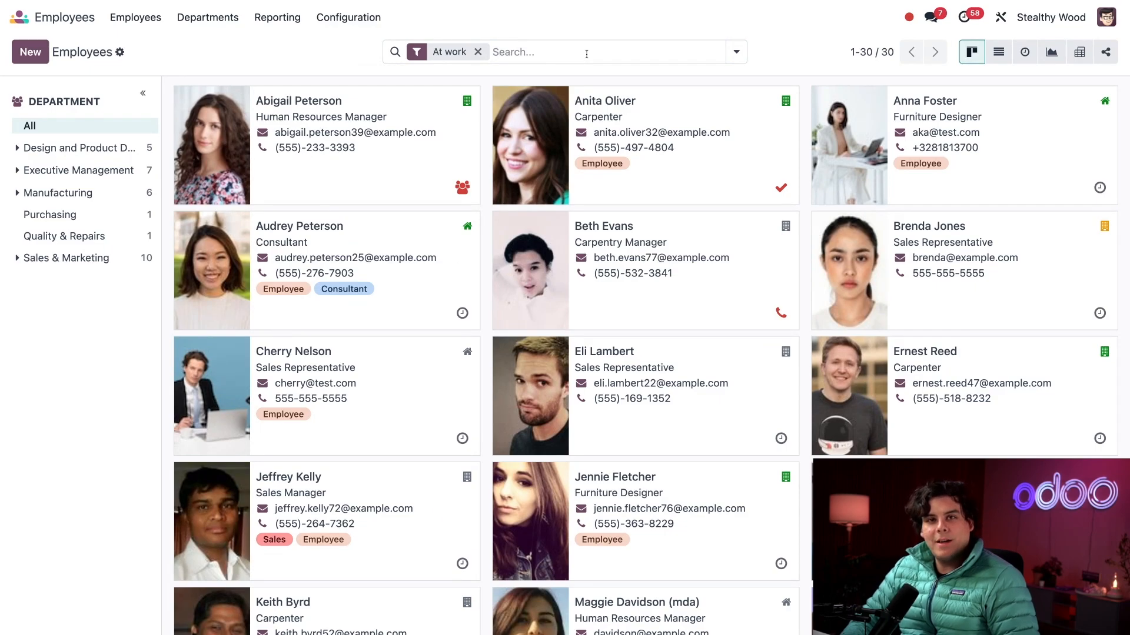
click(735, 50)
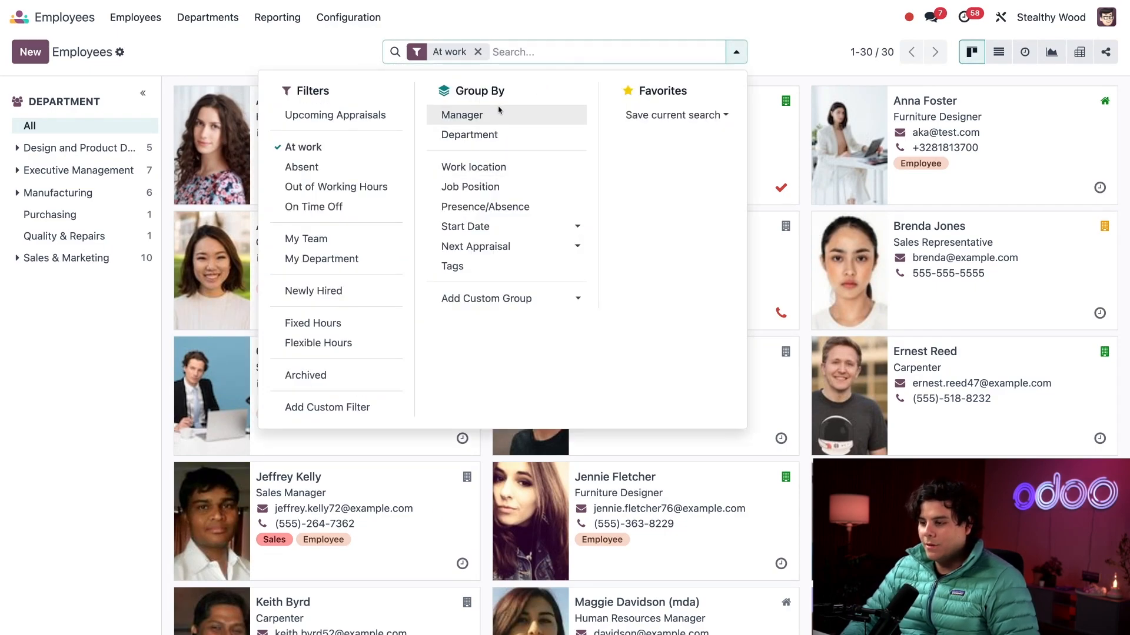
click(474, 166)
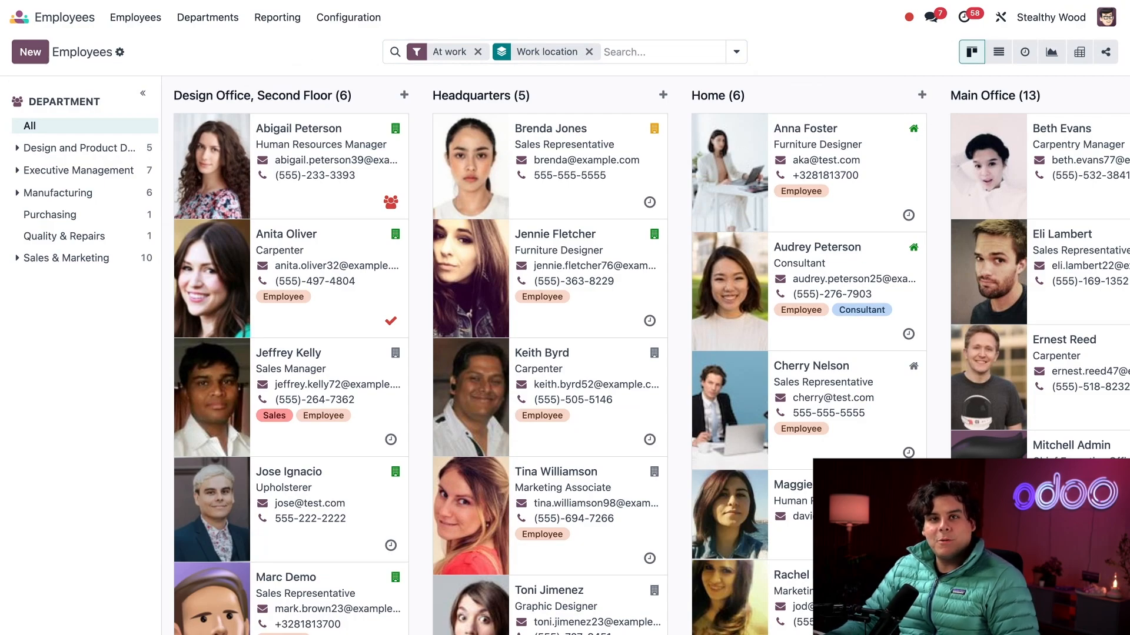
mouse_move(758, 218)
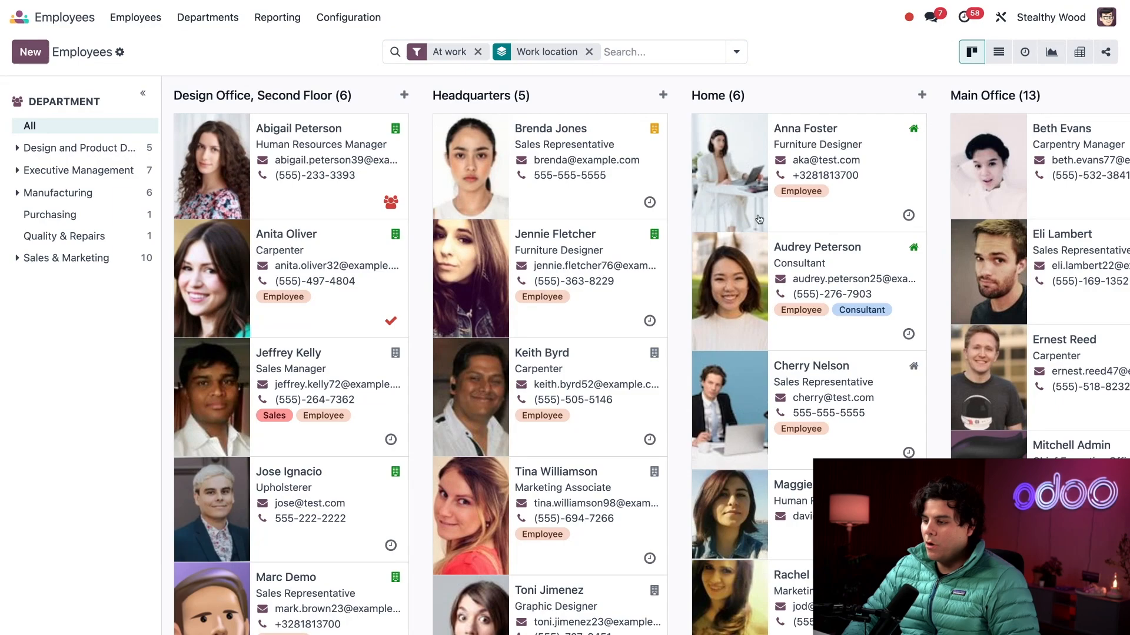
mouse_move(779, 258)
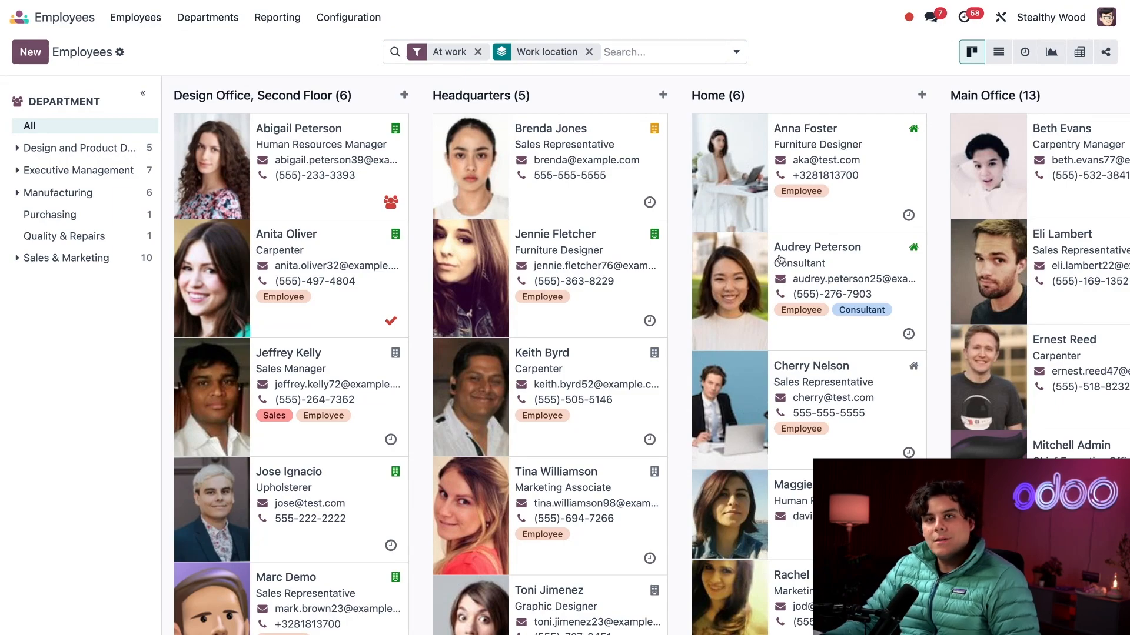
mouse_move(849, 175)
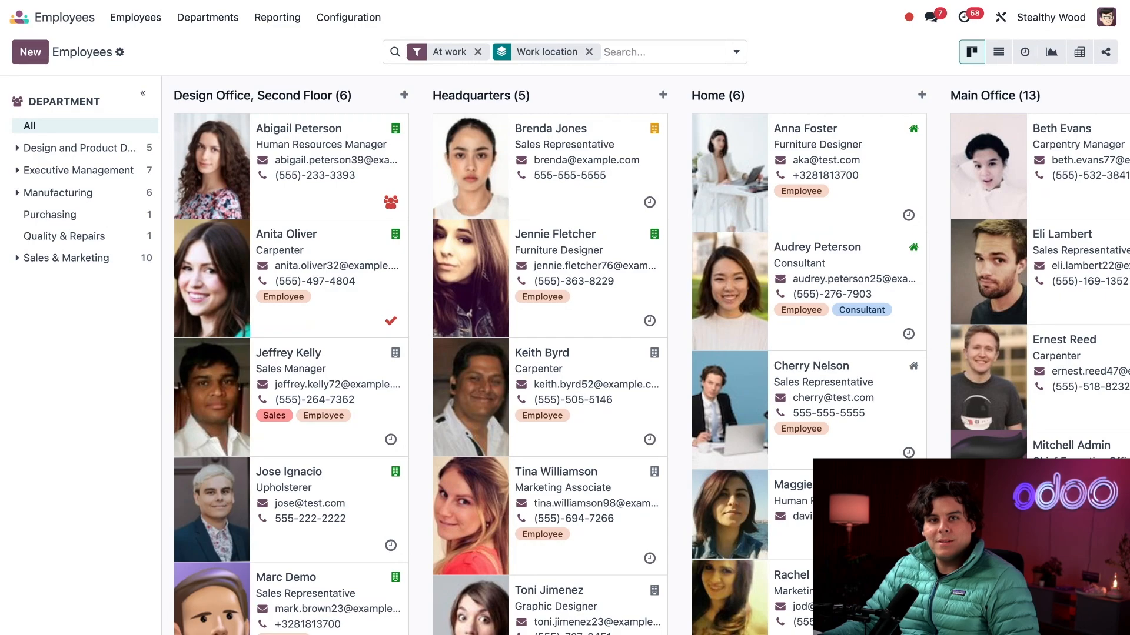
mouse_move(852, 101)
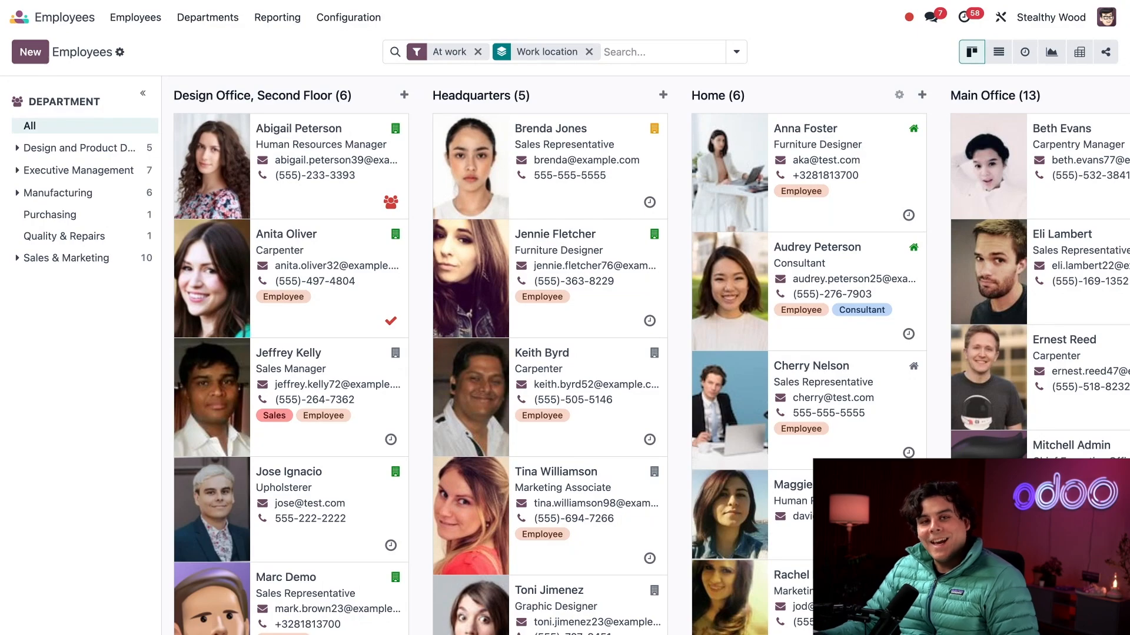
mouse_move(800, 68)
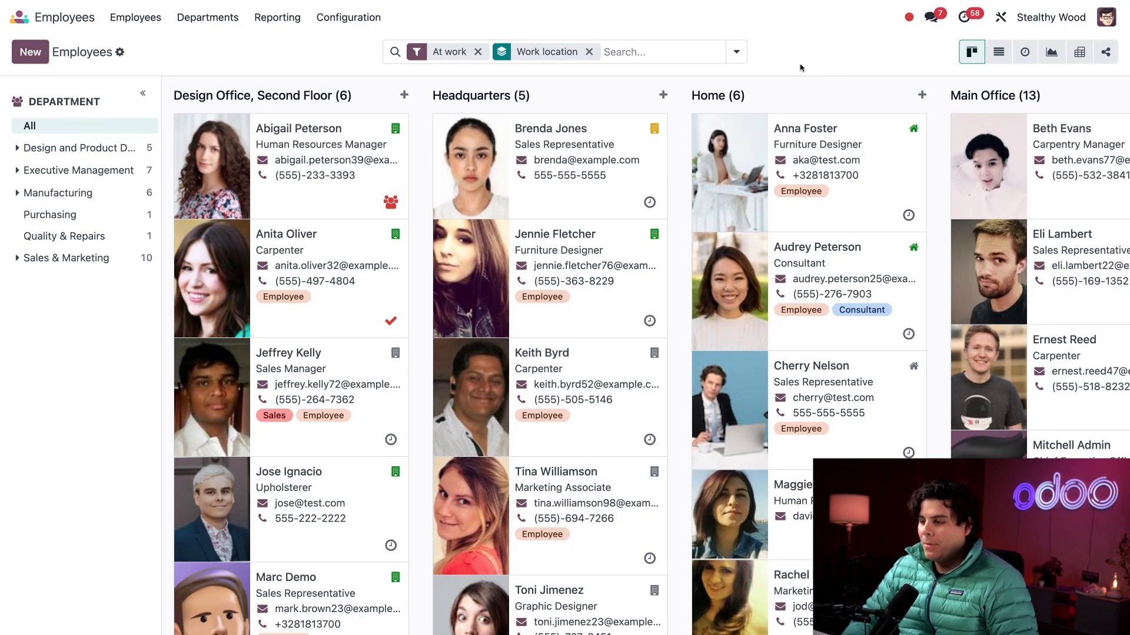
Replace the work location grouping with grouping by job position
click(588, 50)
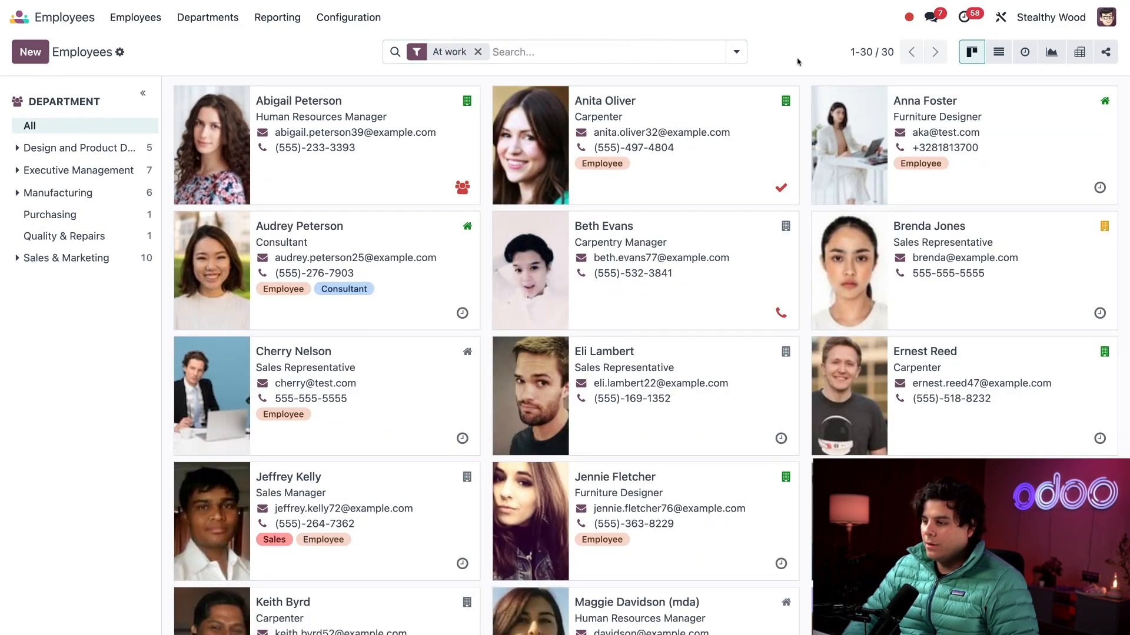
click(735, 51)
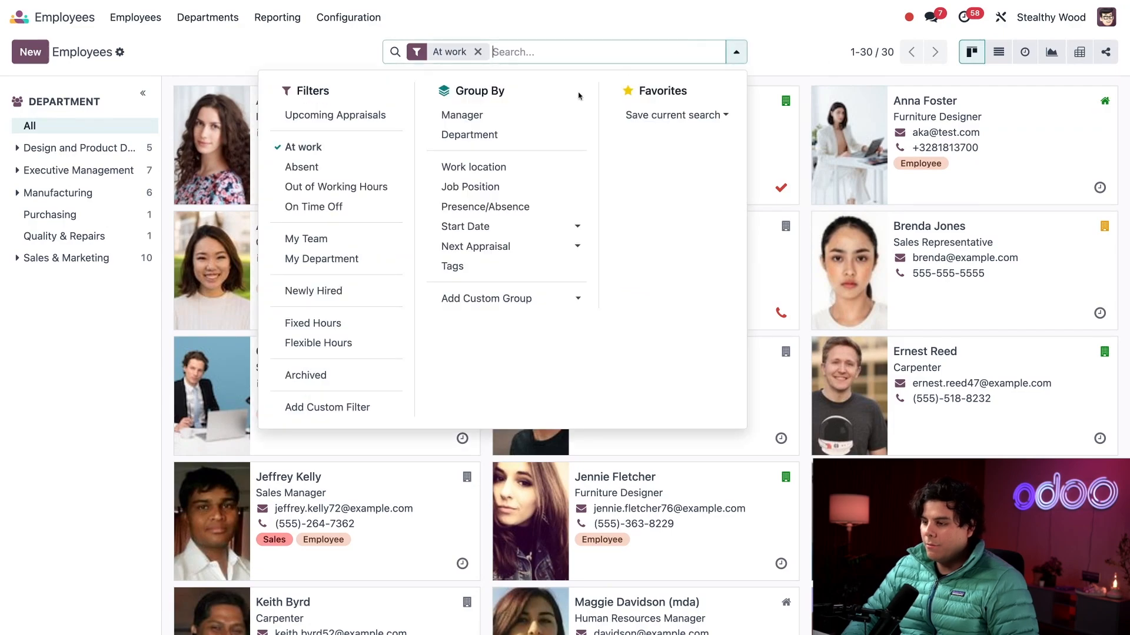
click(470, 187)
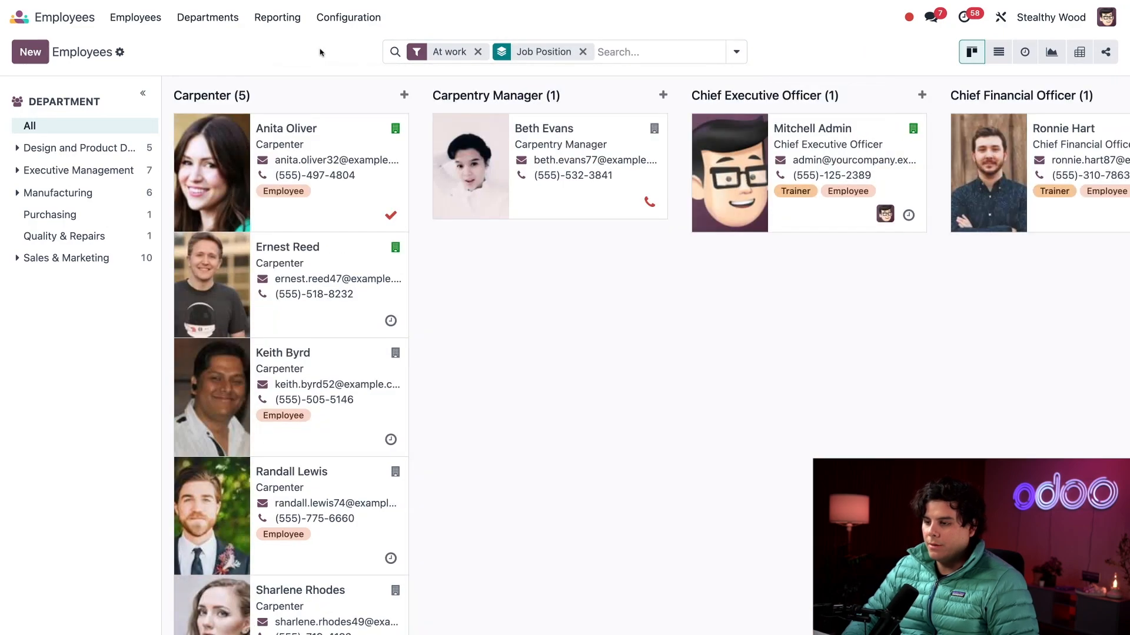
mouse_move(543, 325)
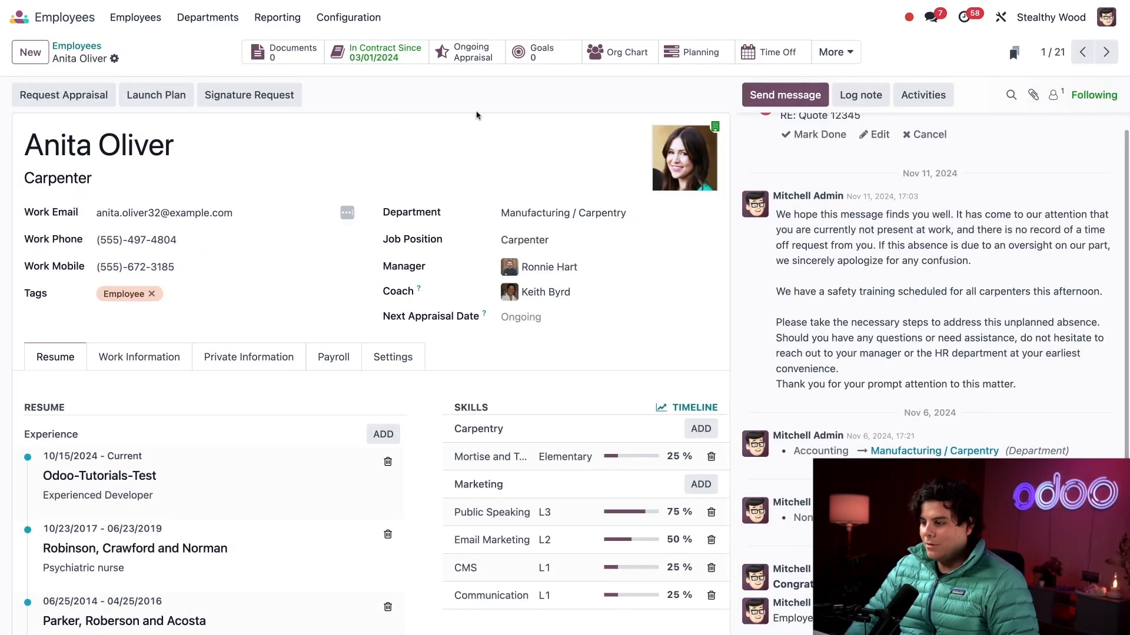
scroll(up, 3)
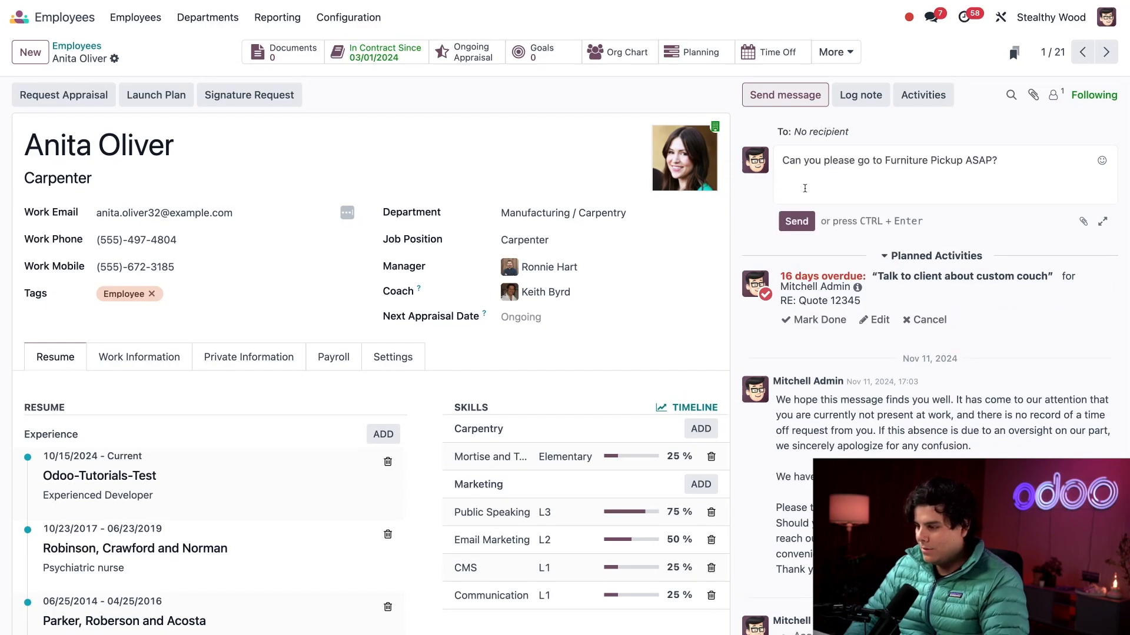
click(797, 221)
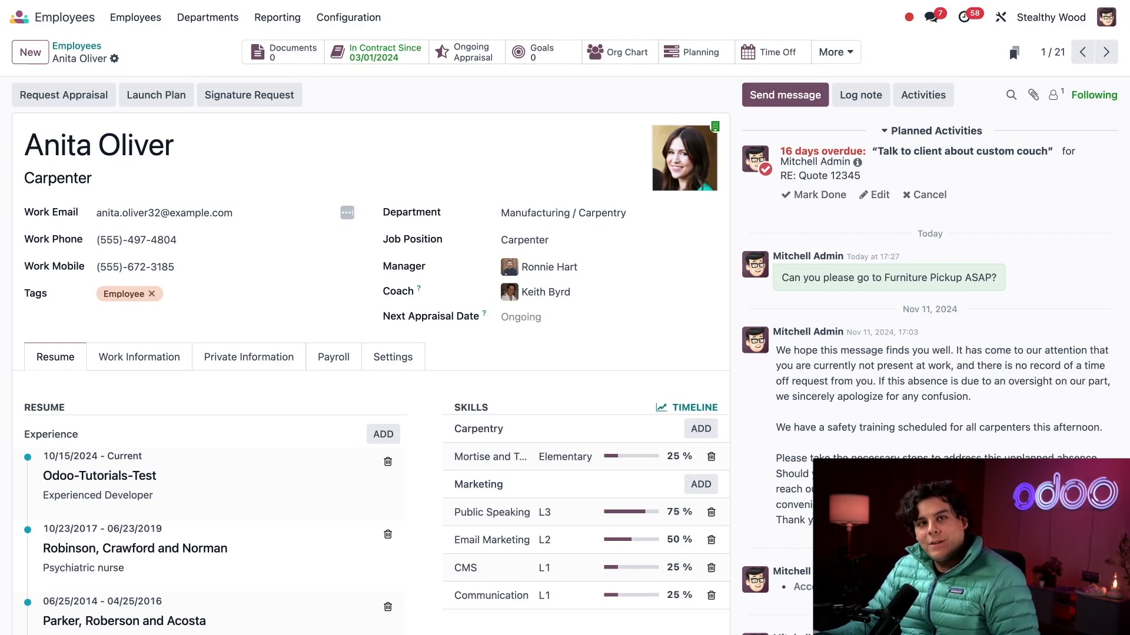
click(134, 16)
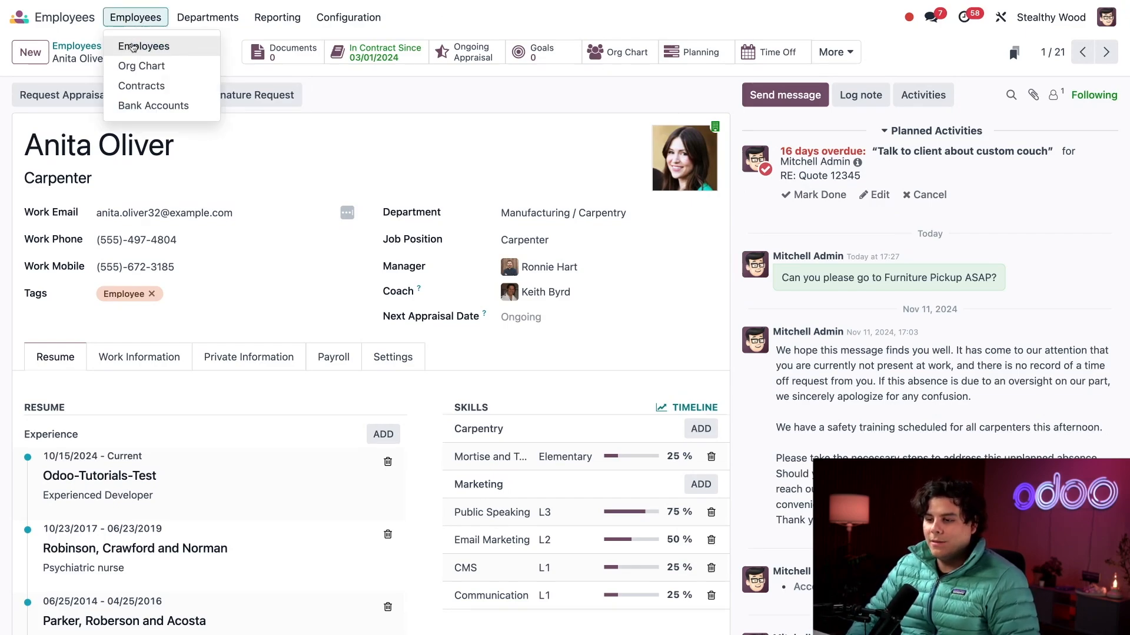
Show the full directory as a list grouped by job position, then by presence/absence
click(144, 46)
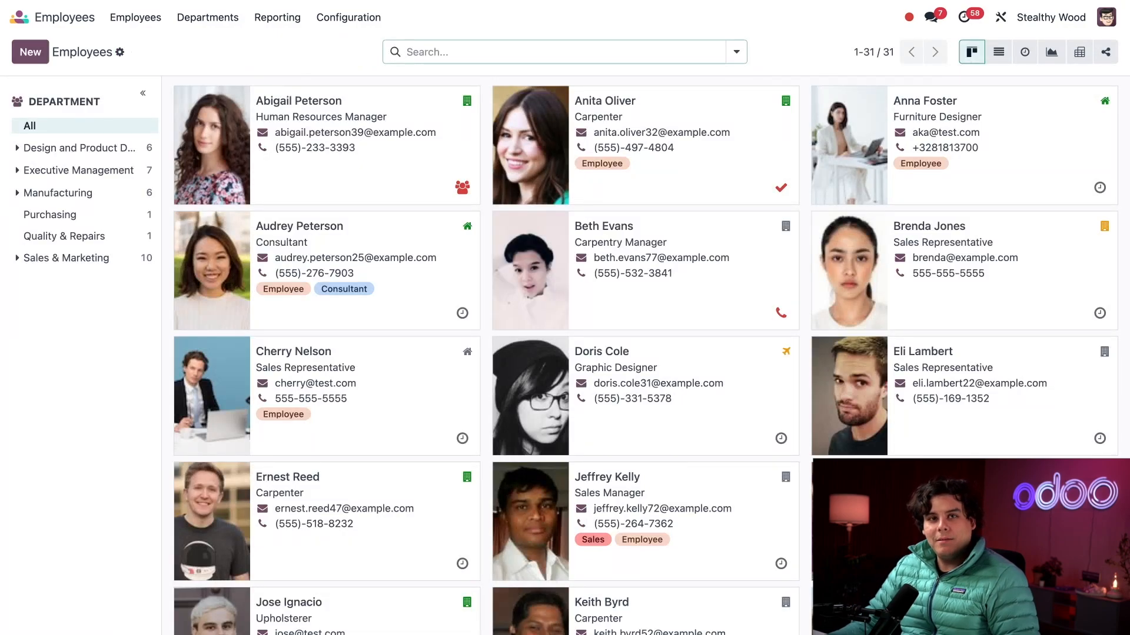
click(998, 50)
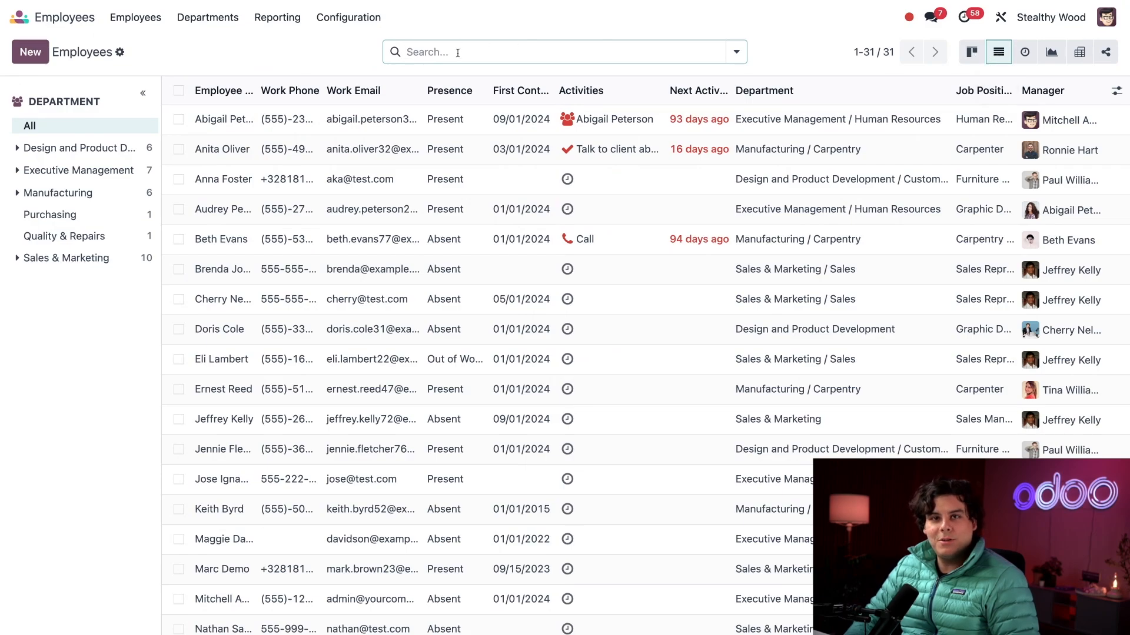
click(735, 51)
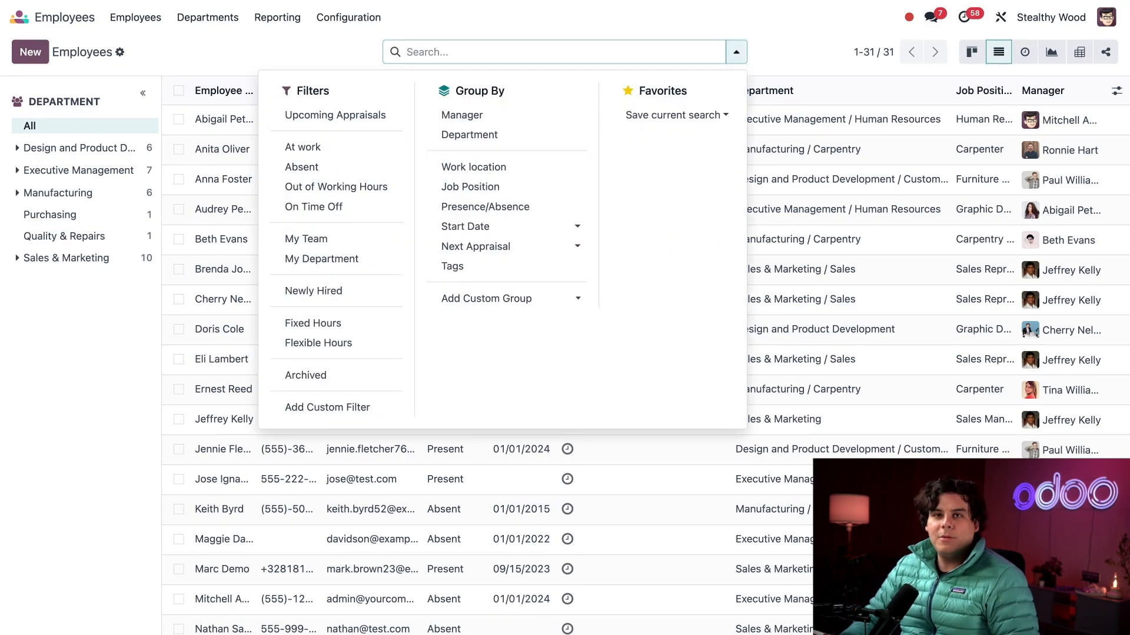
mouse_move(303, 147)
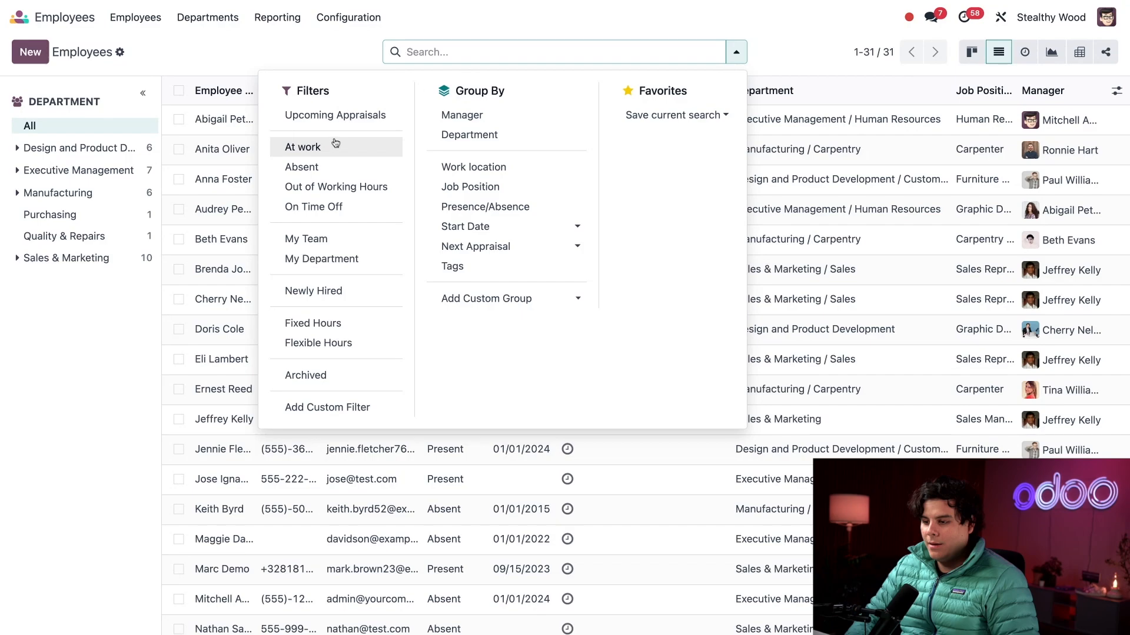
click(470, 187)
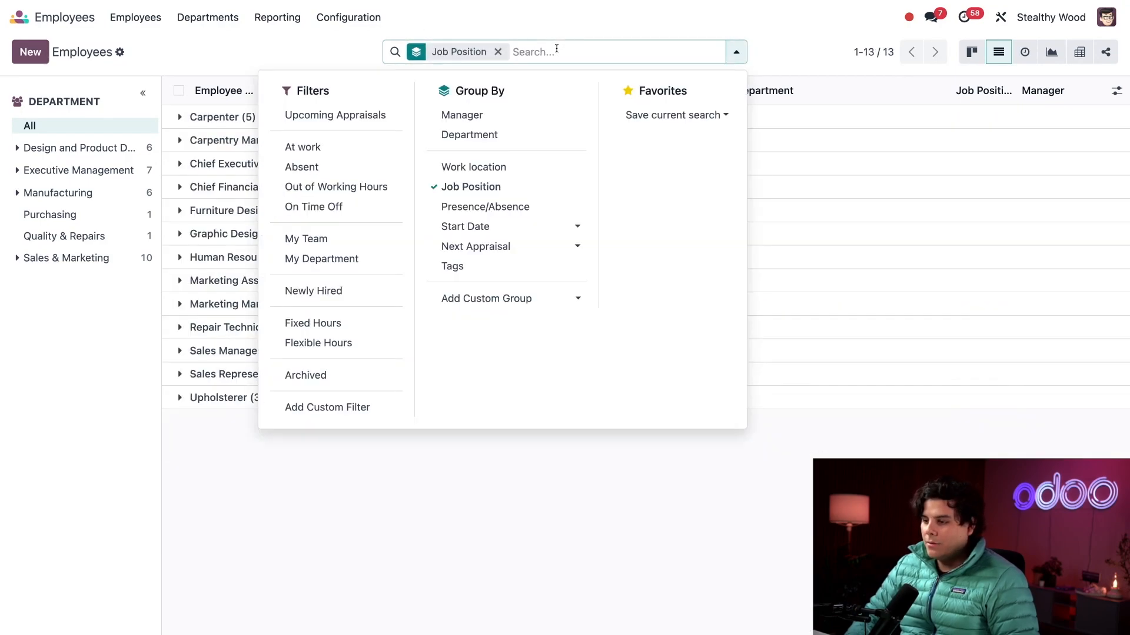
click(485, 207)
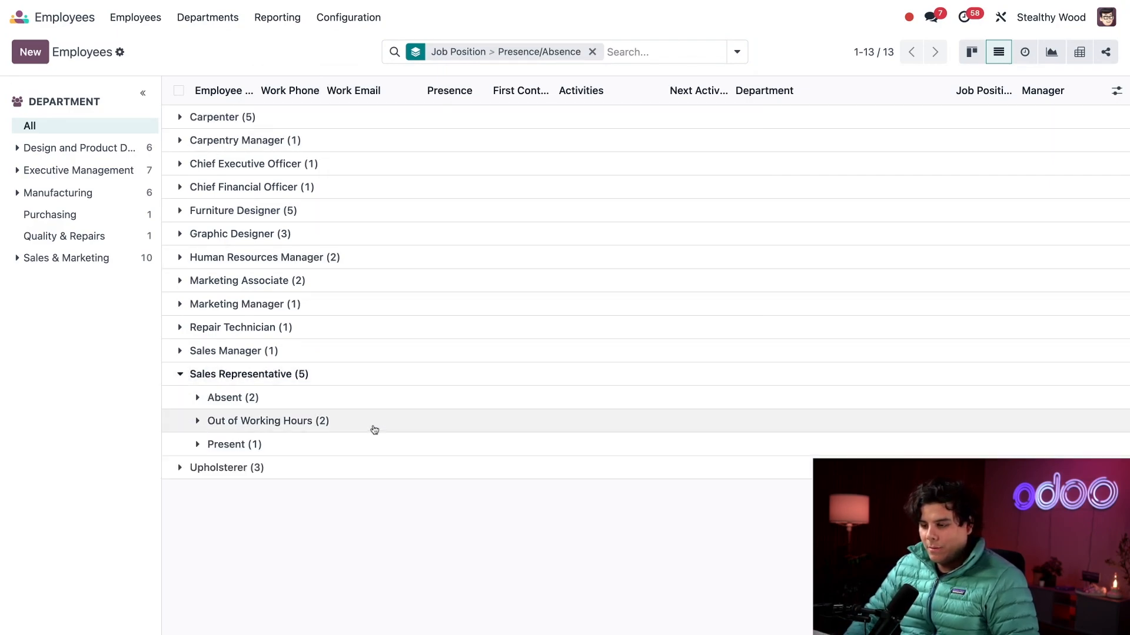
mouse_move(207, 399)
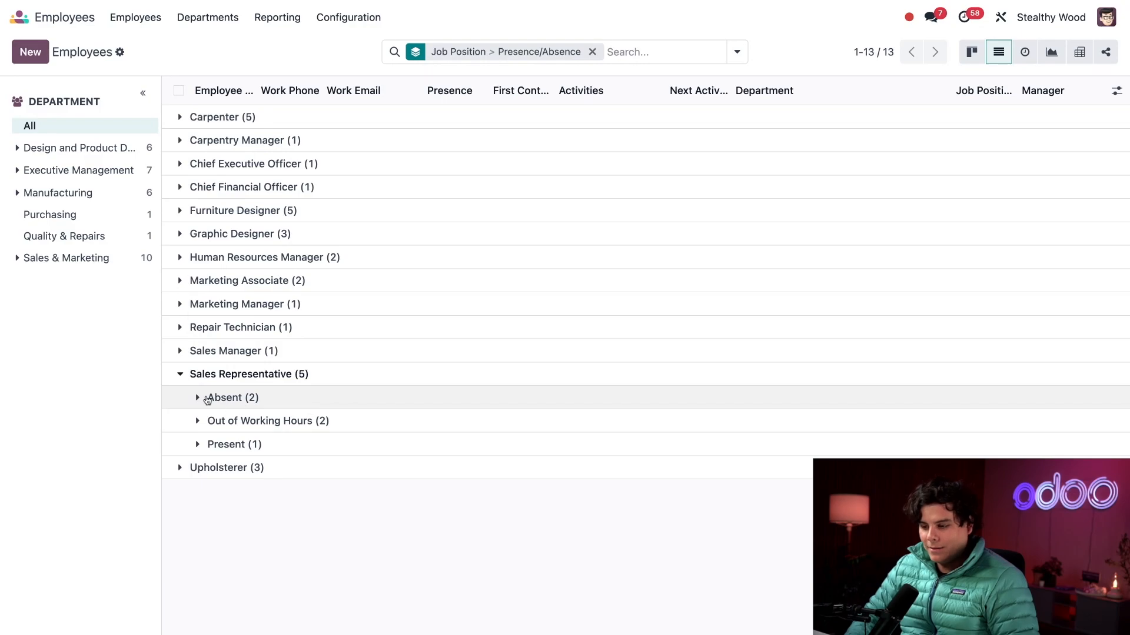
Set one absent Sales Representative to Present, check the present group, then collapse it
click(197, 397)
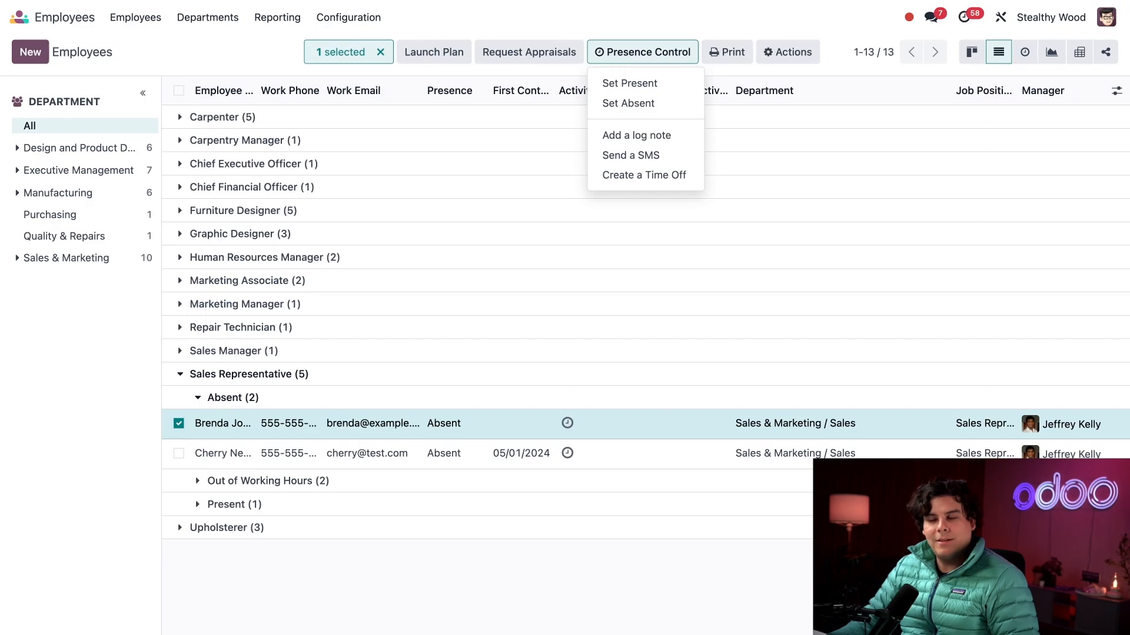
click(627, 83)
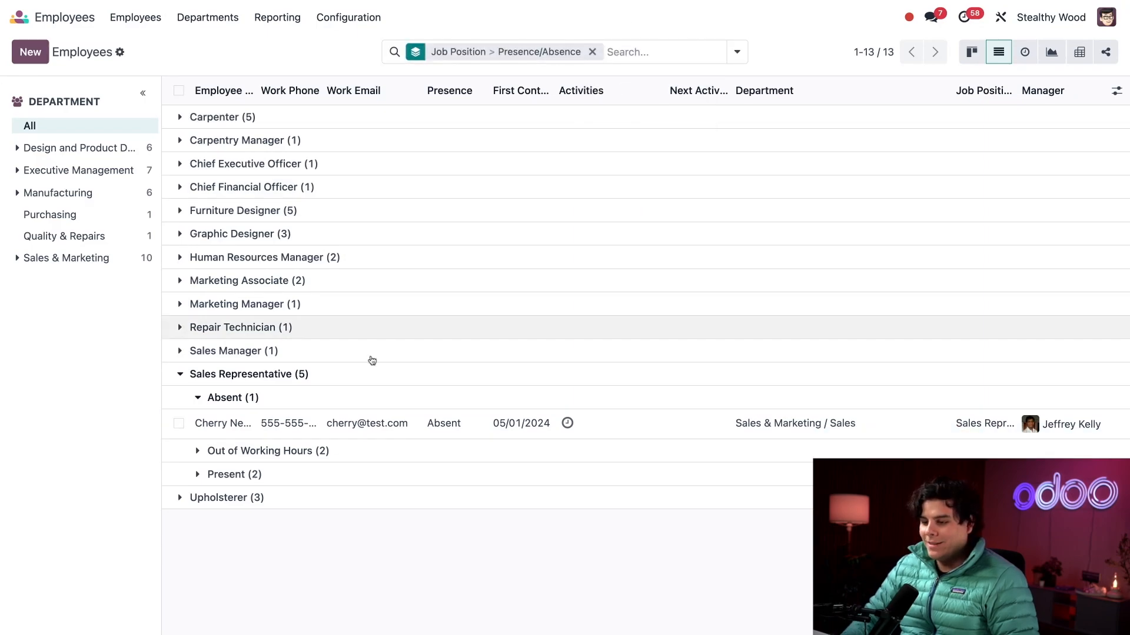
click(226, 474)
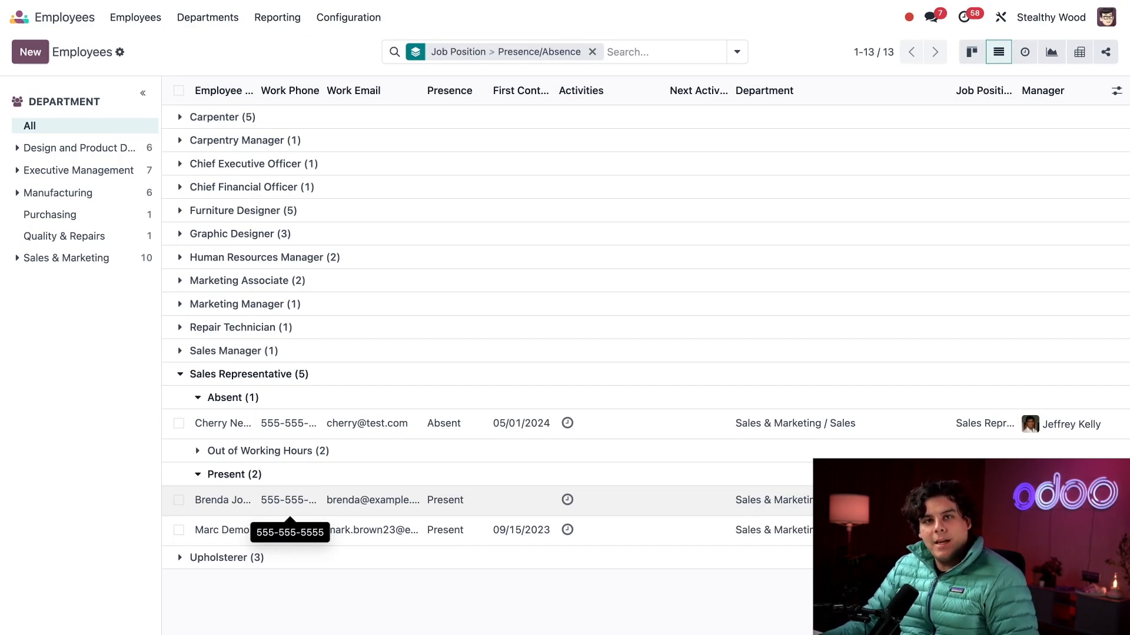
click(179, 374)
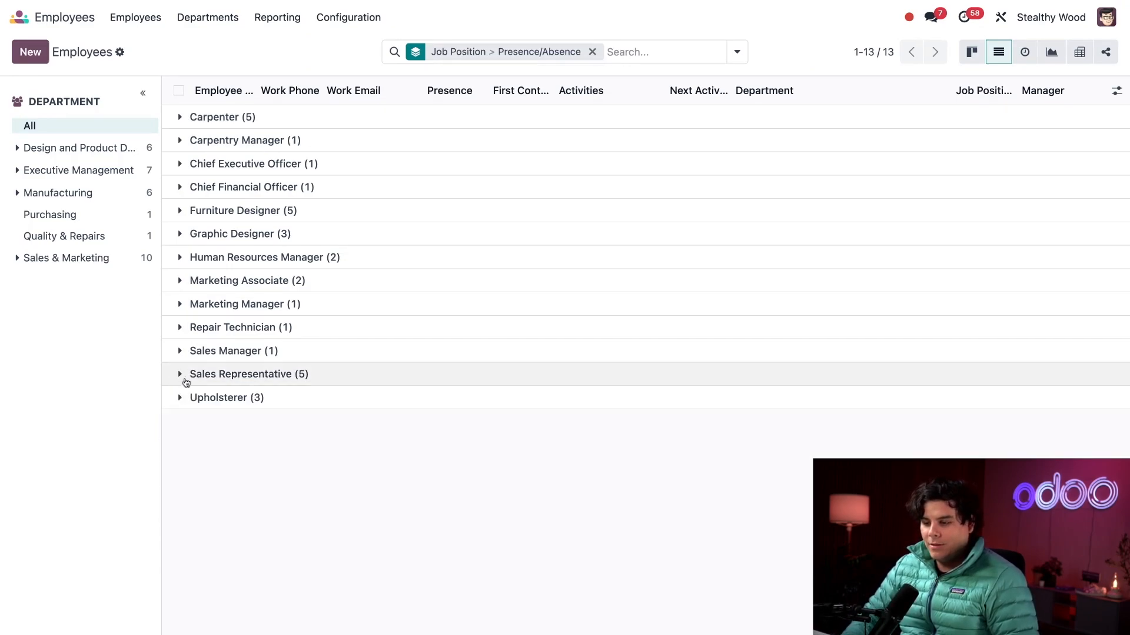
mouse_move(444, 528)
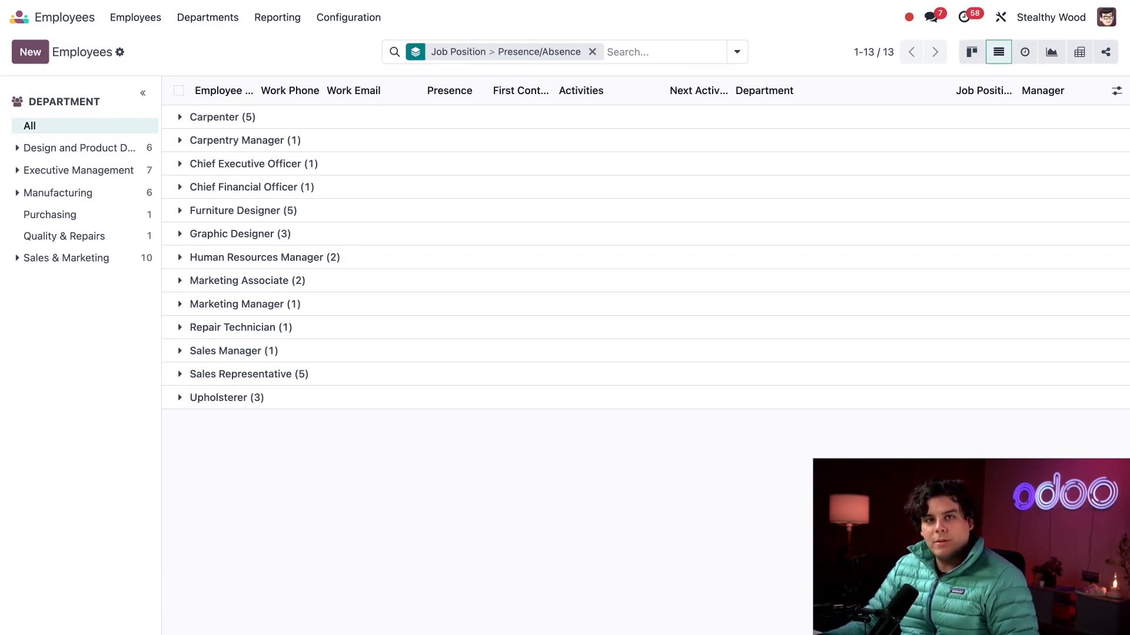
mouse_move(455, 510)
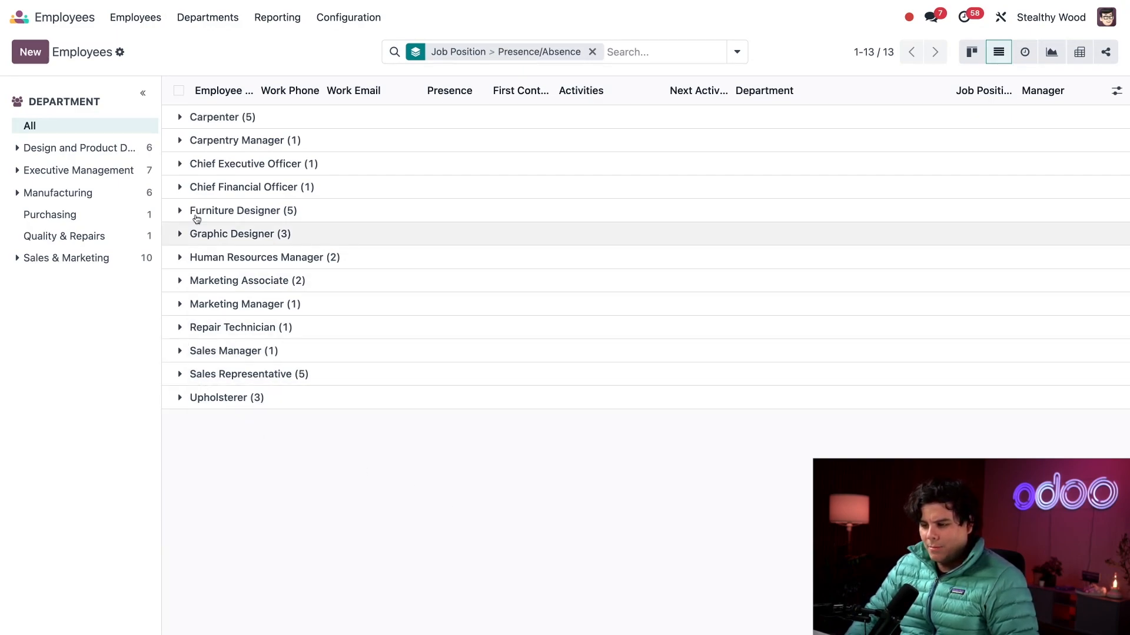
Select the three carpenters under Carpenter > Absent and choose Send a SMS from Presence Control
click(215, 116)
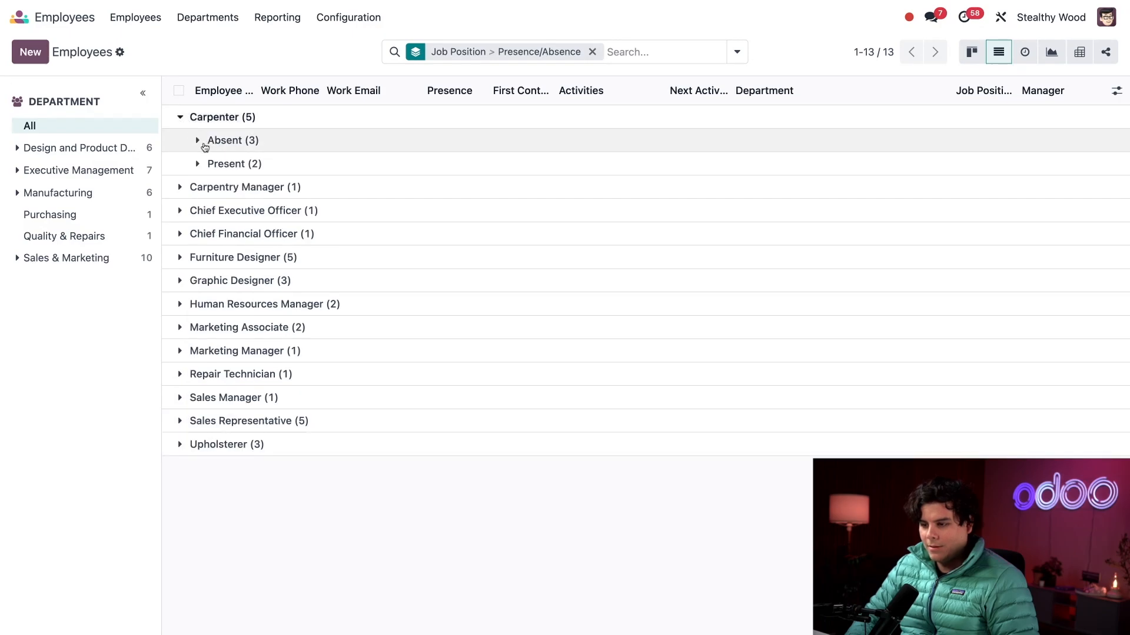
click(198, 140)
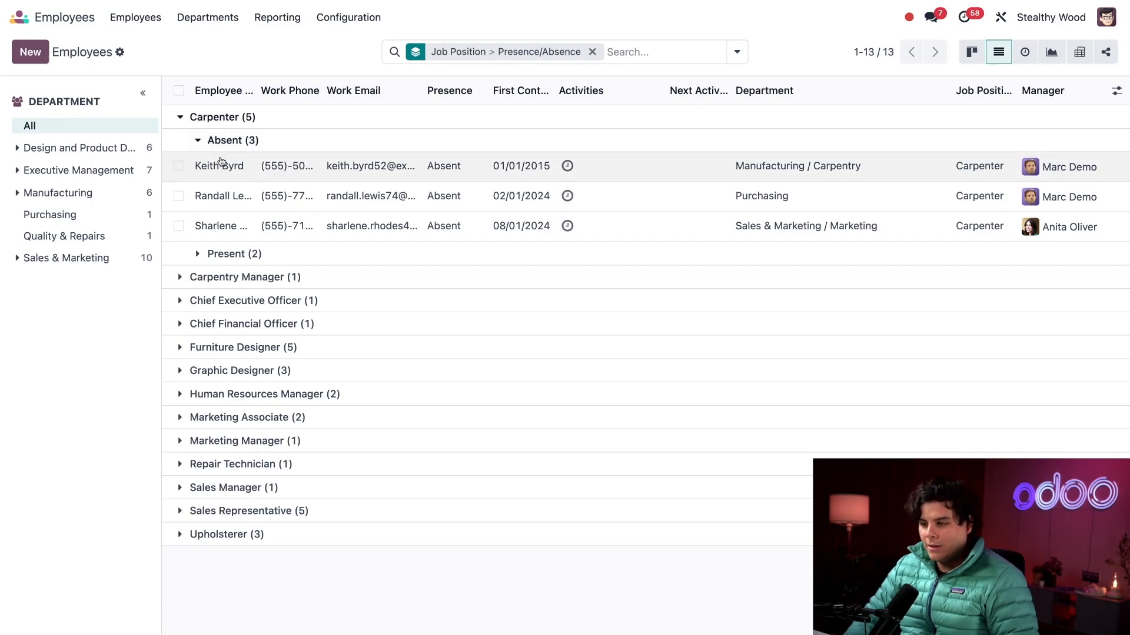
mouse_move(224, 196)
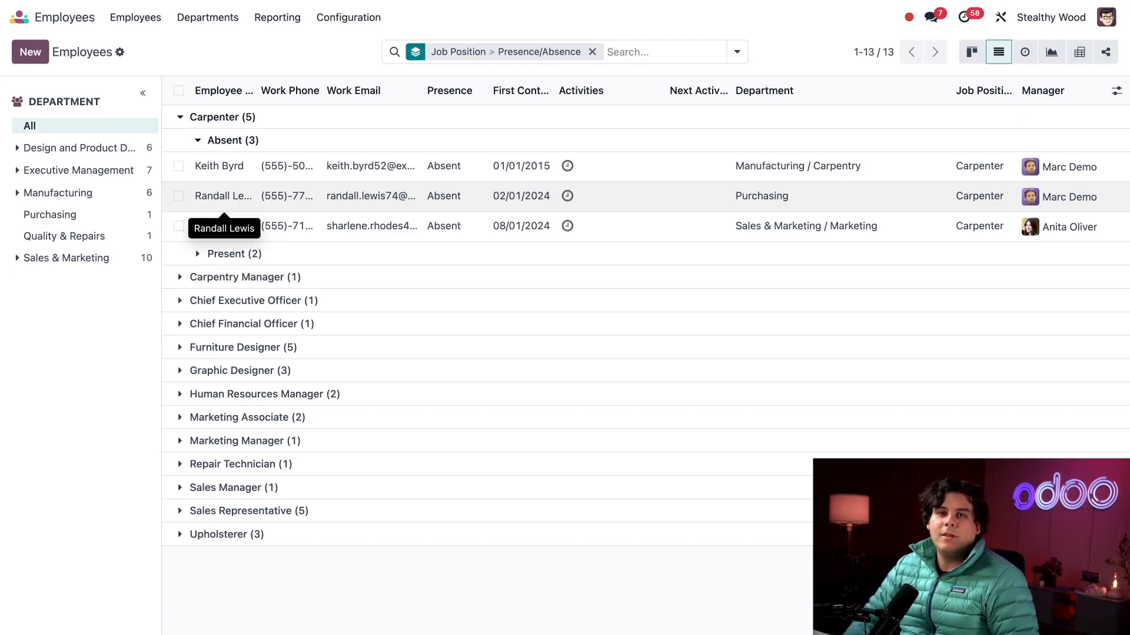
click(178, 196)
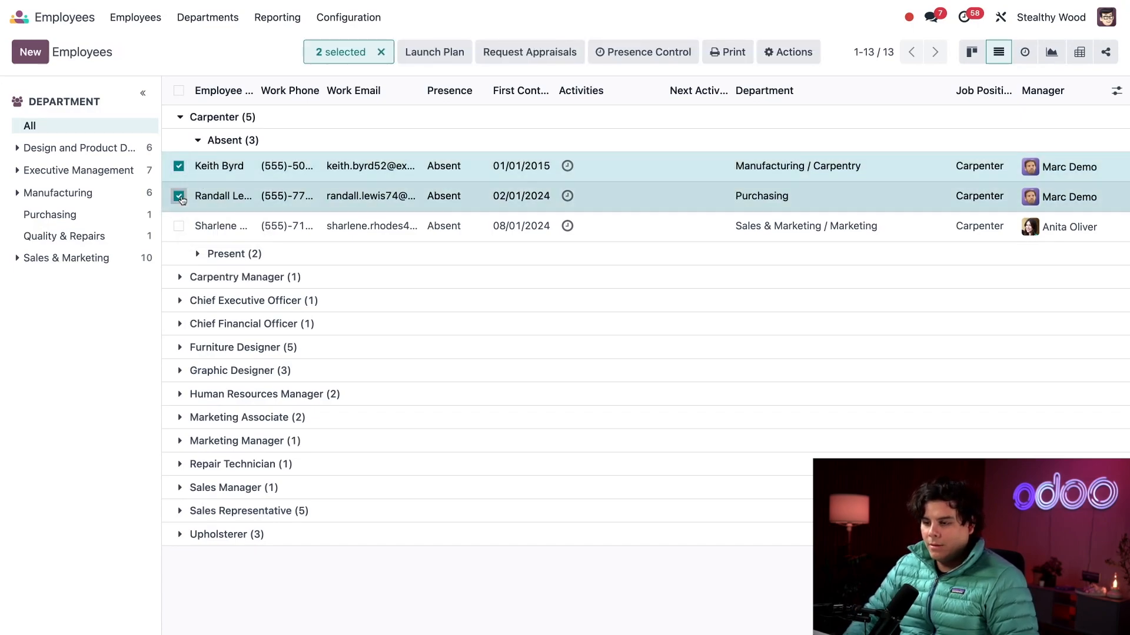
click(179, 226)
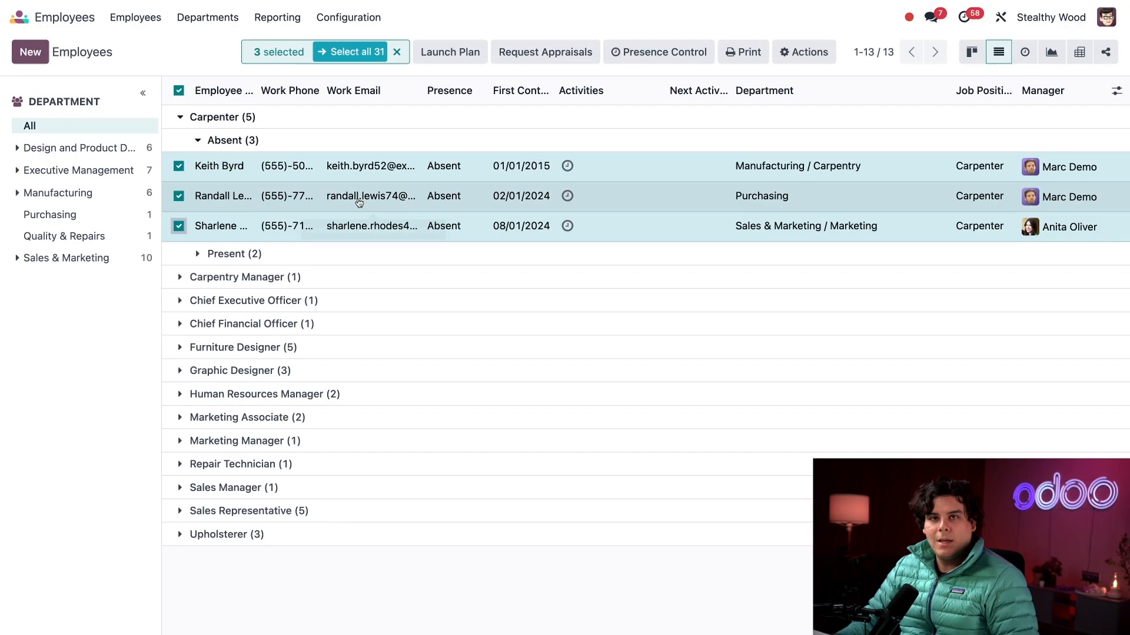
click(658, 52)
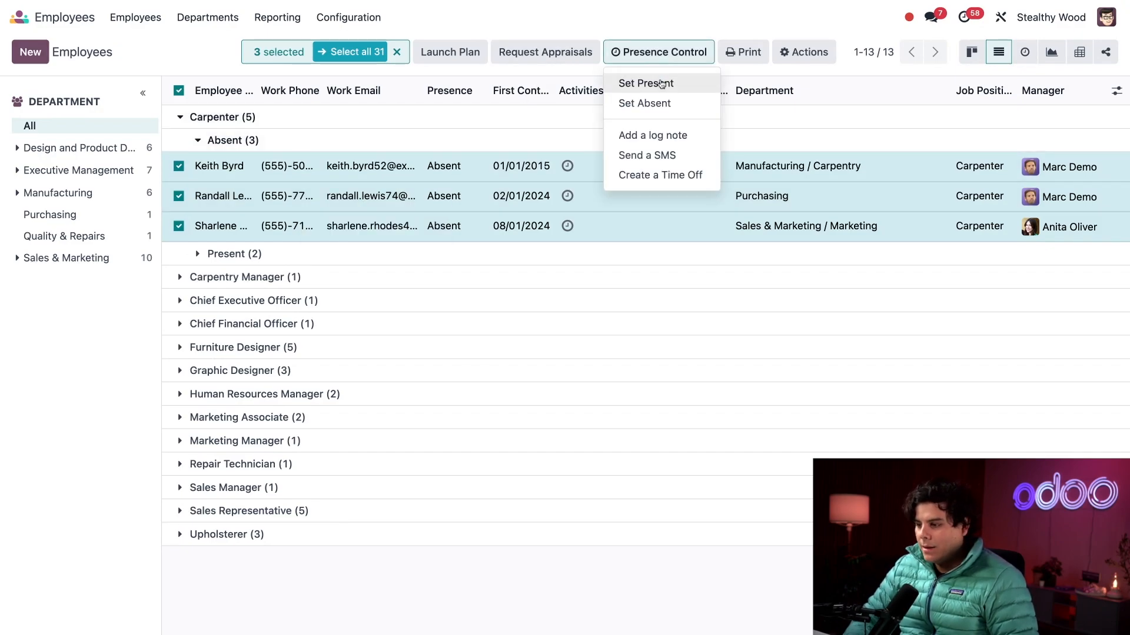
click(646, 155)
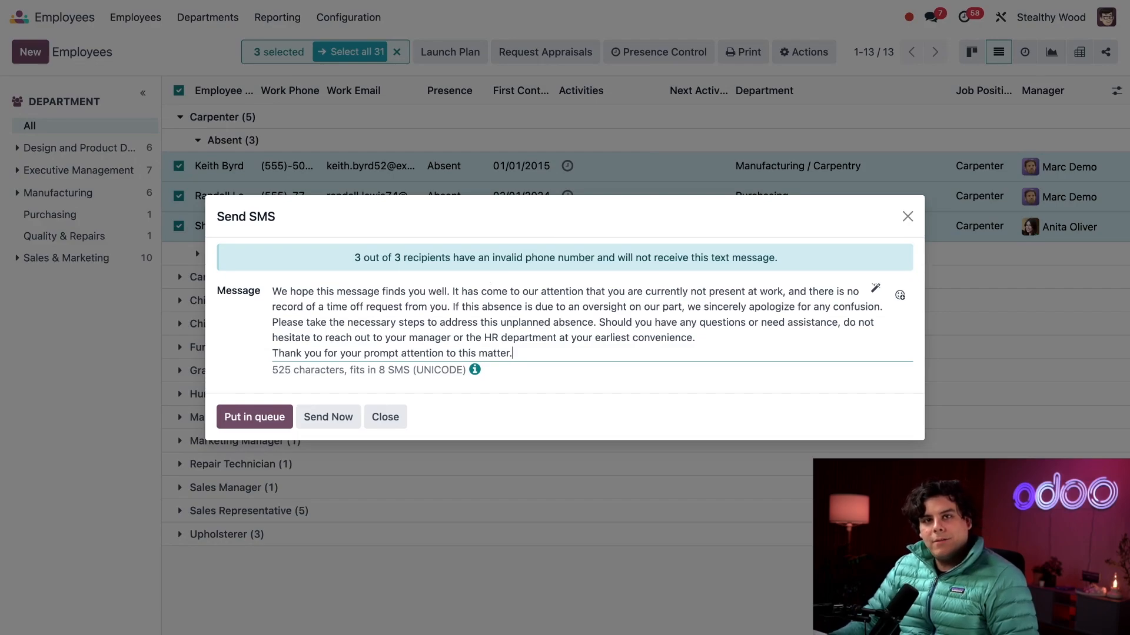
mouse_move(506, 293)
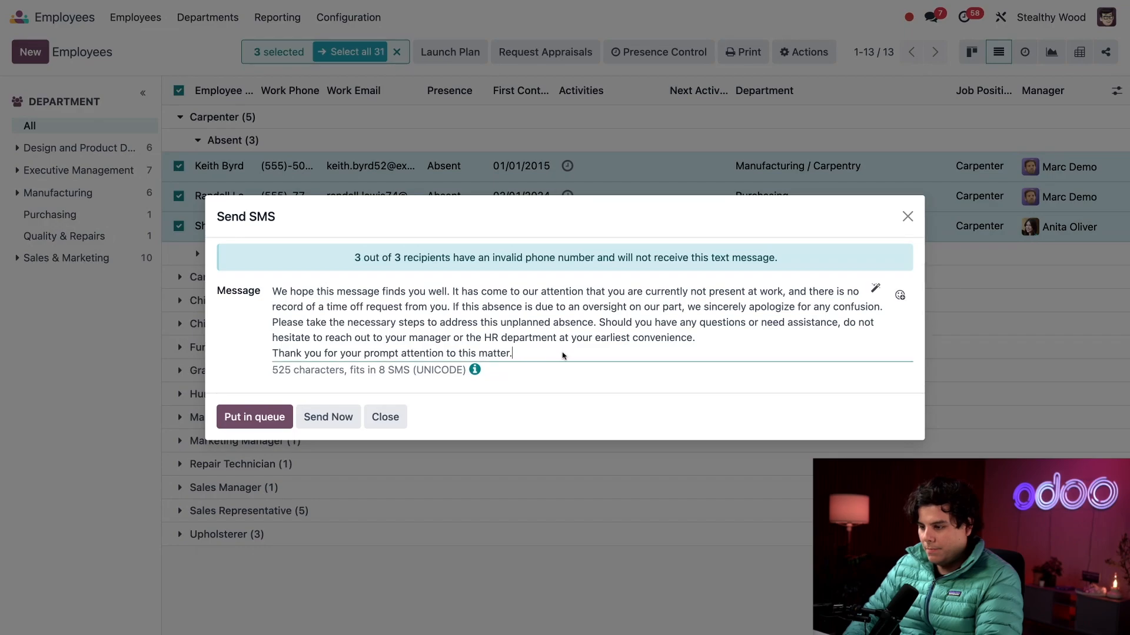
Append 'We have a safety training scheduled for all carpenters this afternoon.' and send the SMS now
text(We have a safety training scheduled for all carpenters this afternoon.” between the two paragraphs.)
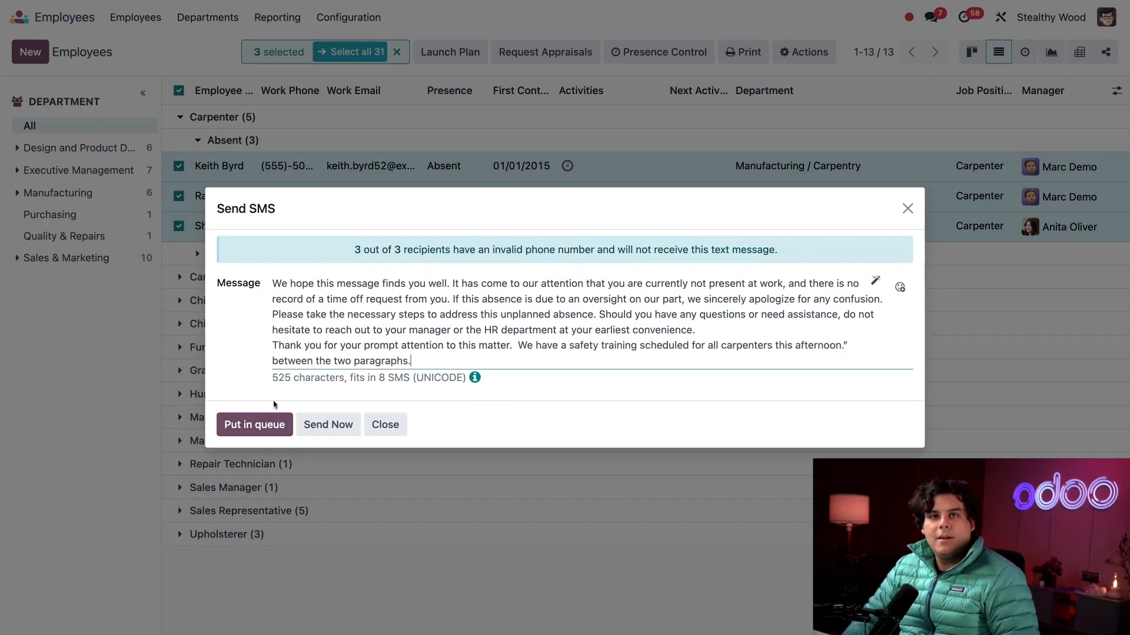
mouse_move(303, 405)
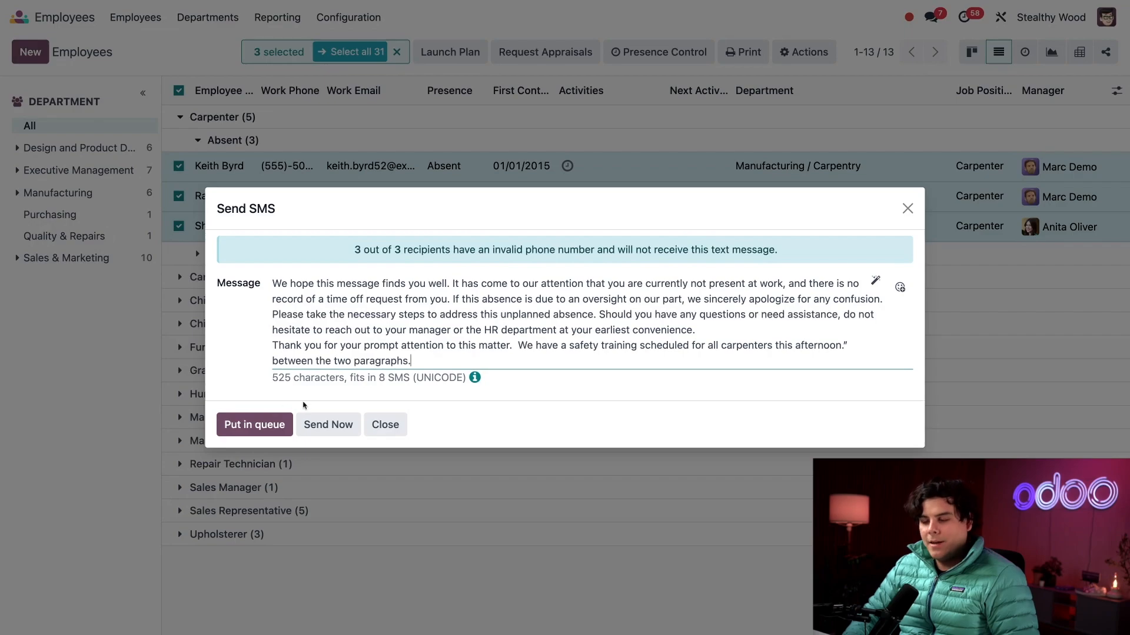
click(385, 425)
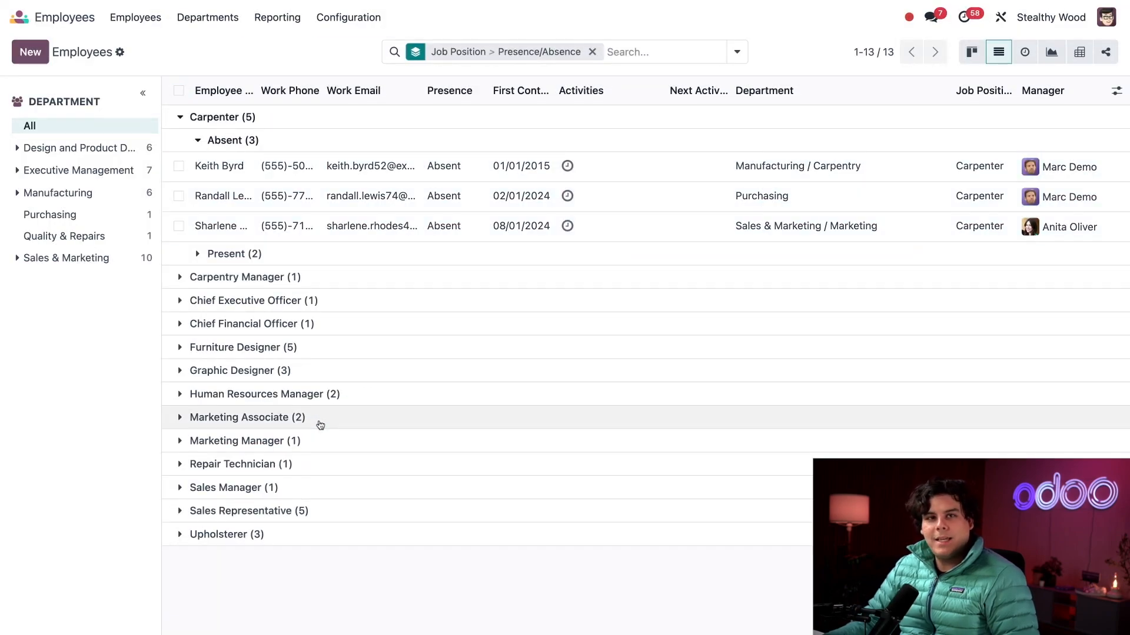